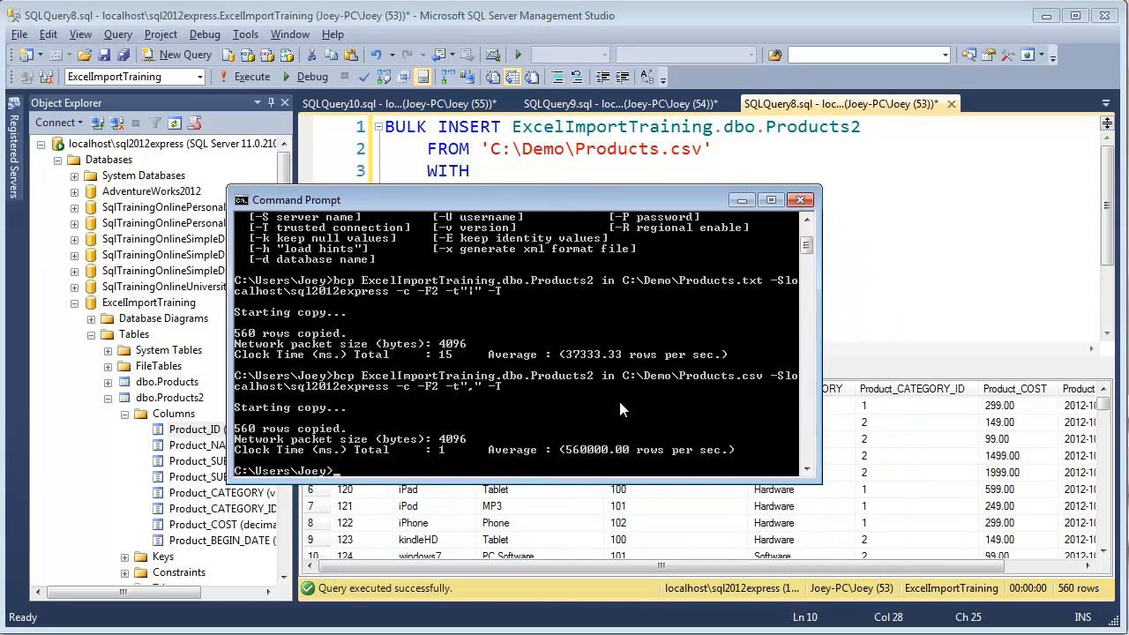
{"action": "mouse_move", "coordinate": [335, 381]}
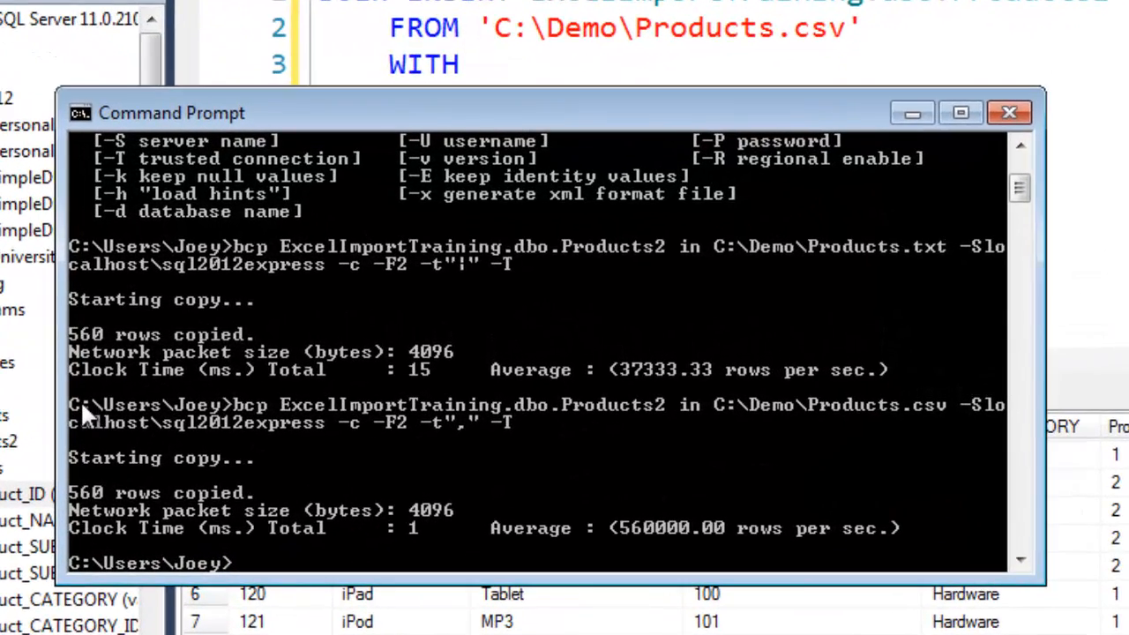
Mark the second bcp command line in the console to copy it.
{"action": "right_click", "coordinate": [83, 415]}
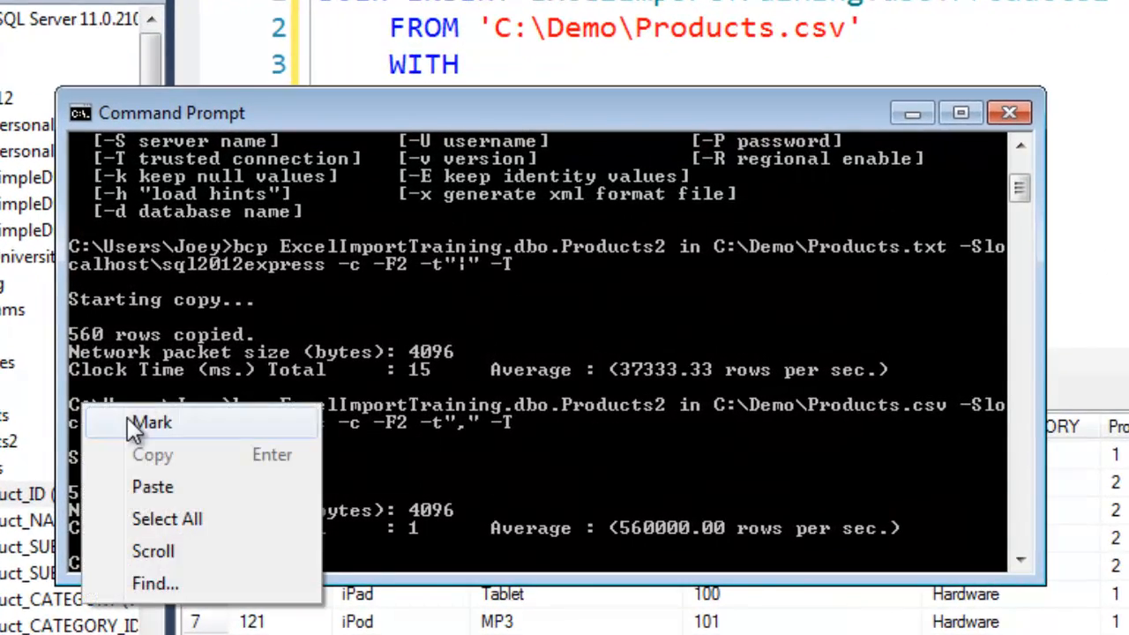
{"action": "left_click", "coordinate": [150, 422]}
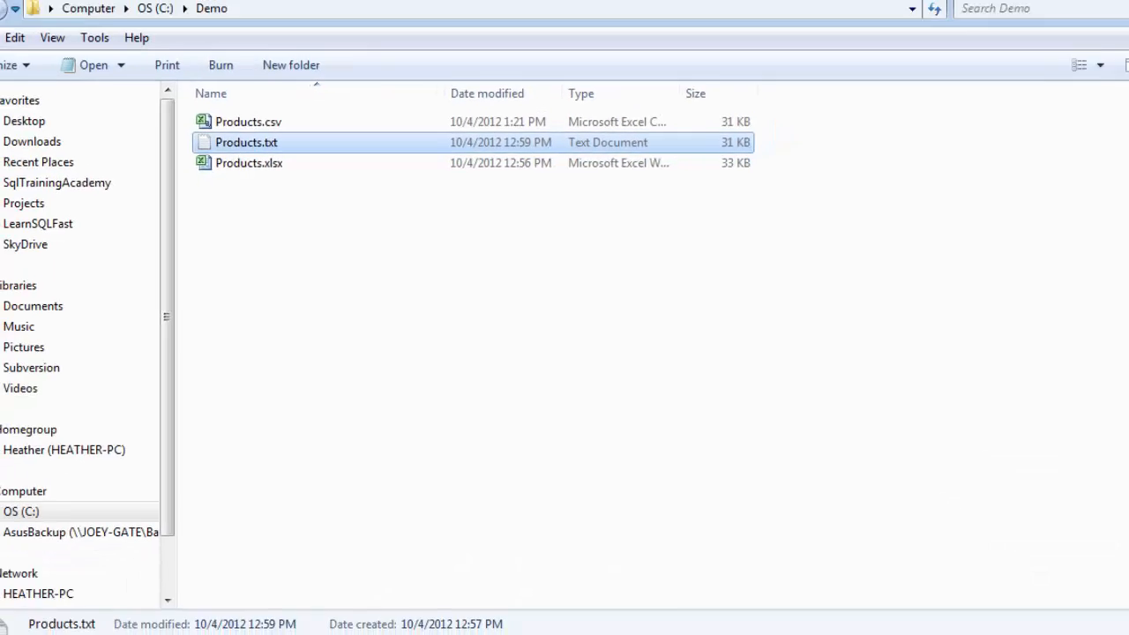
Create a text document in Demo, rename it Automation.bat and accept the extension change.
{"action": "right_click", "coordinate": [269, 256]}
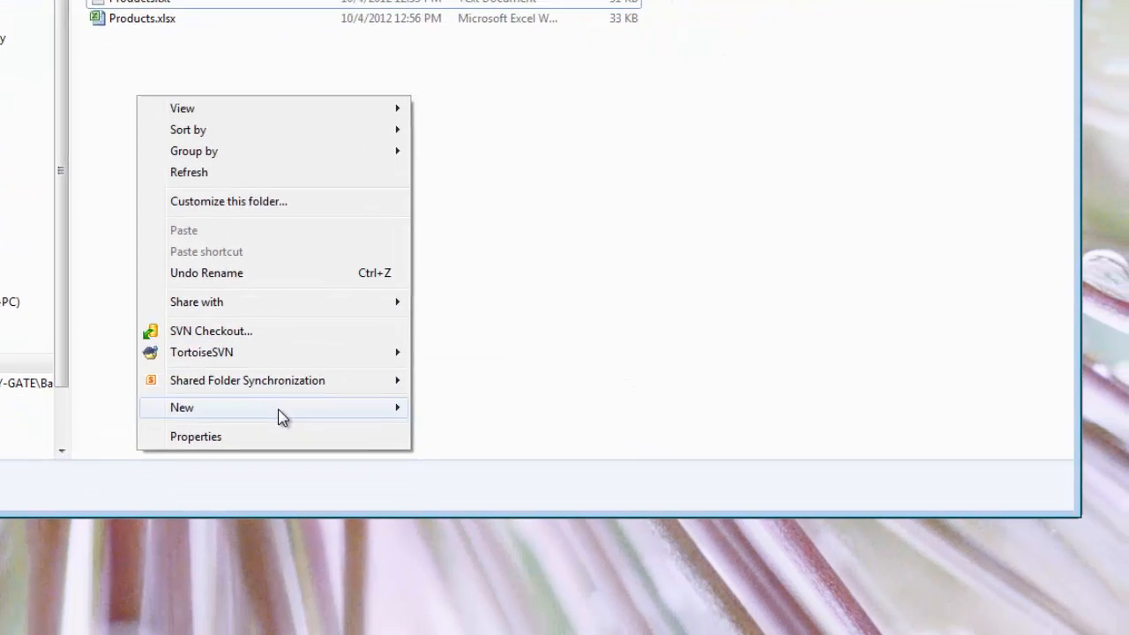
{"action": "mouse_move", "coordinate": [181, 407]}
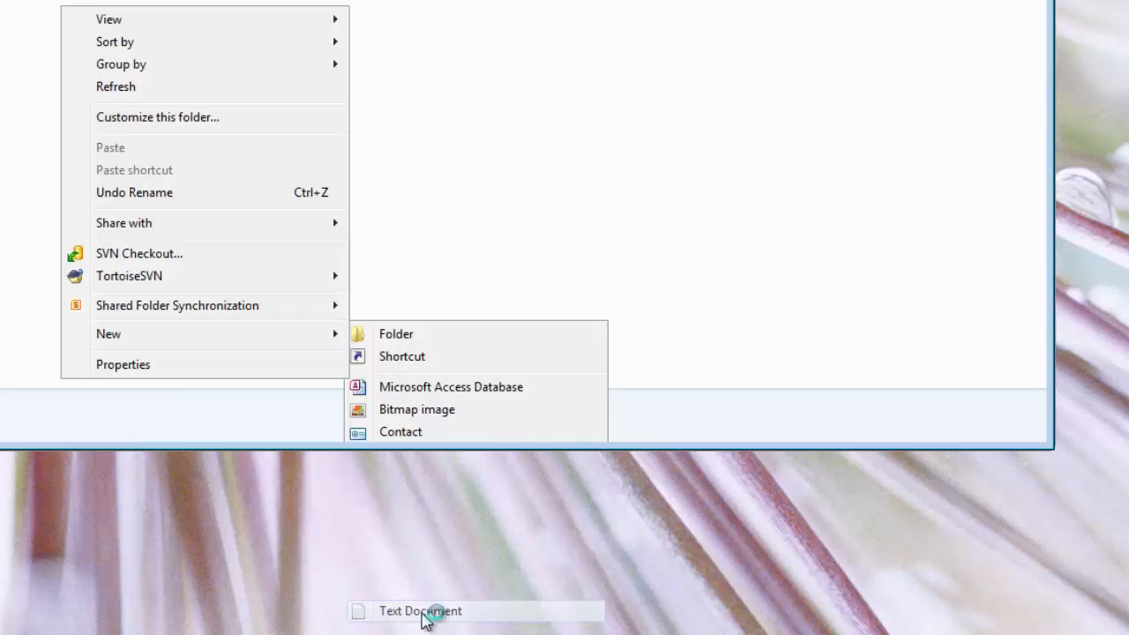
{"action": "left_click", "coordinate": [420, 610]}
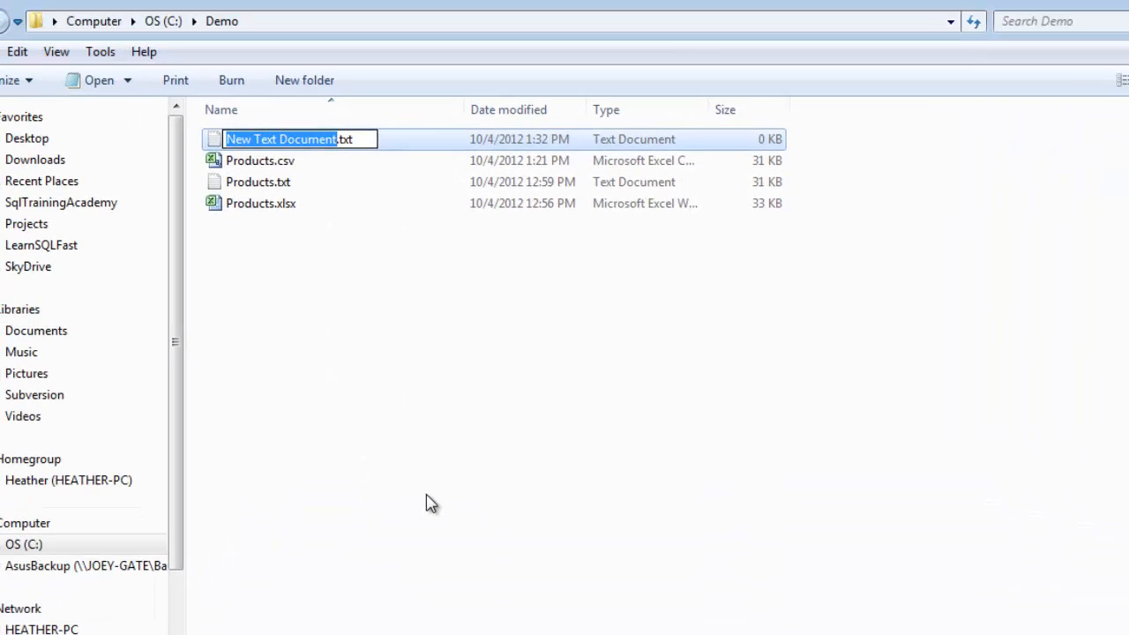
{"action": "type", "text": "Automation.txt"}
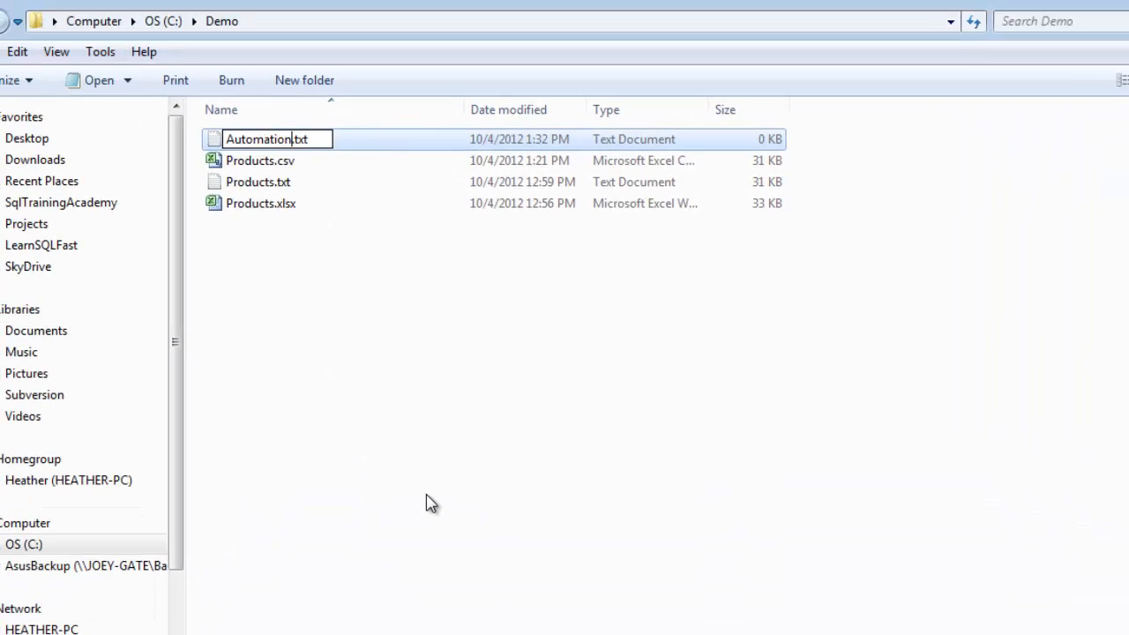
{"action": "type", "text": ".bat"}
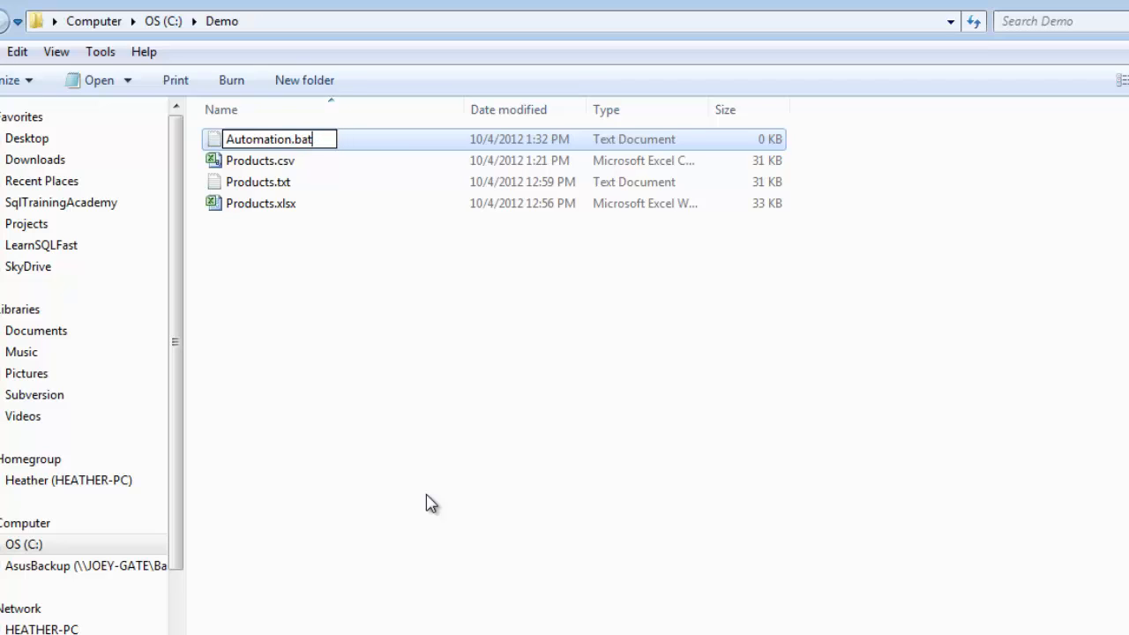
{"action": "mouse_move", "coordinate": [373, 363]}
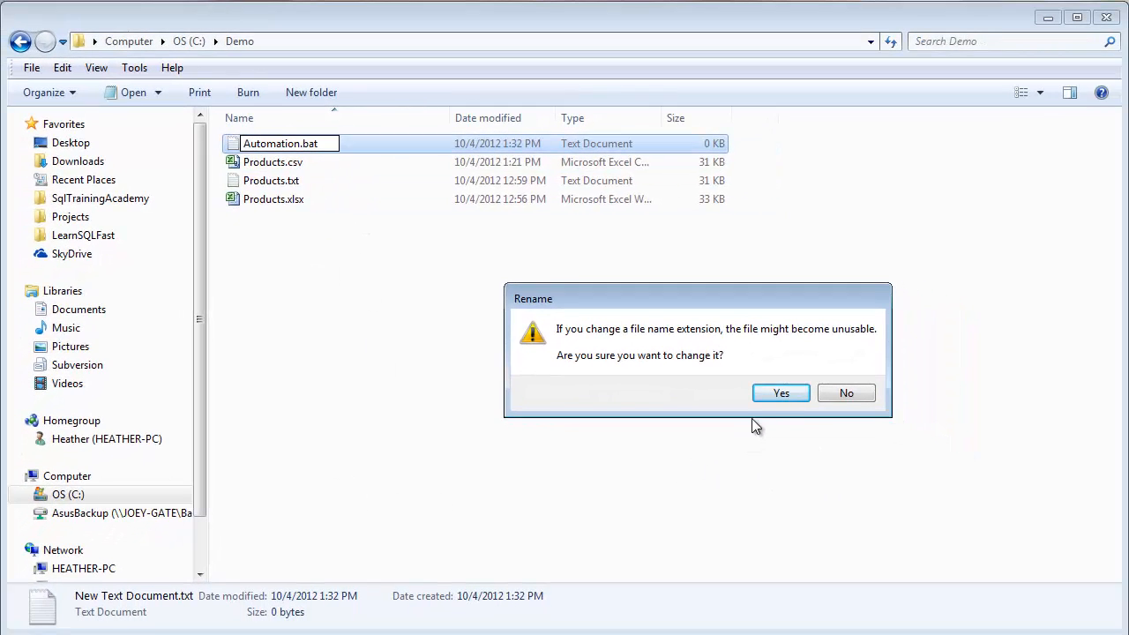
{"action": "left_click", "coordinate": [779, 392]}
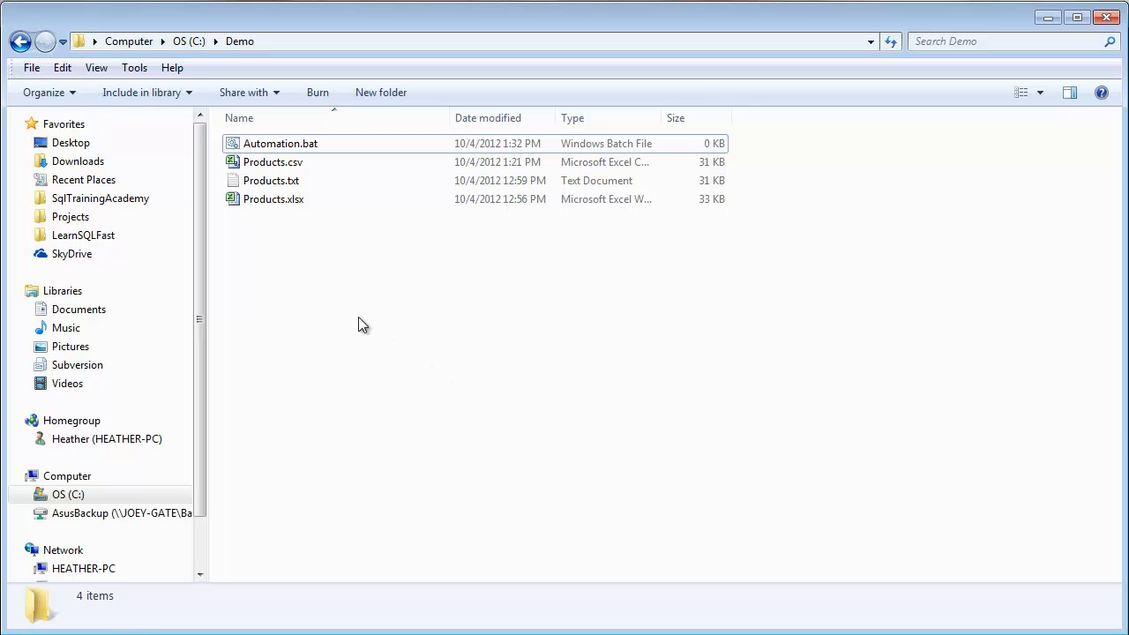
{"action": "left_click", "coordinate": [280, 143]}
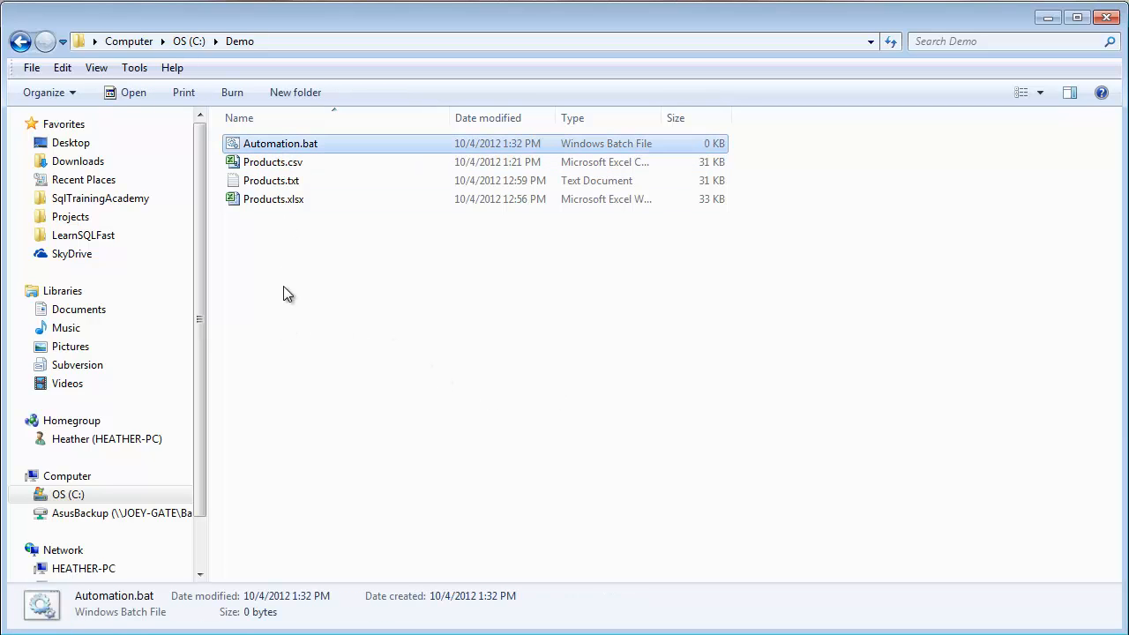
{"action": "mouse_move", "coordinate": [280, 142]}
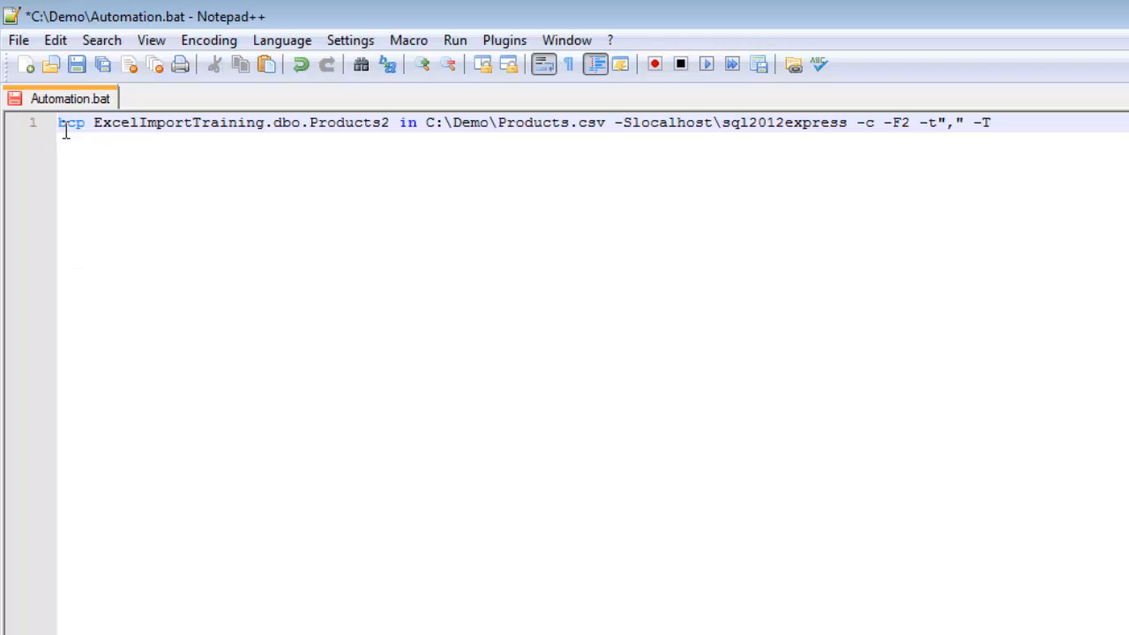
{"action": "mouse_move", "coordinate": [946, 227]}
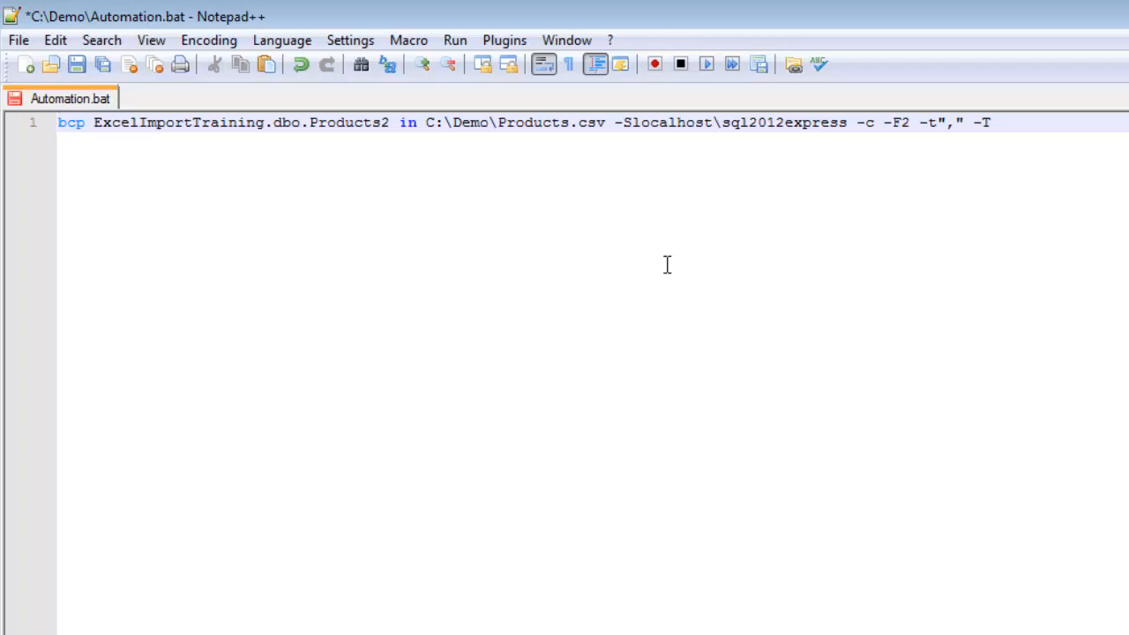
{"action": "mouse_move", "coordinate": [280, 250]}
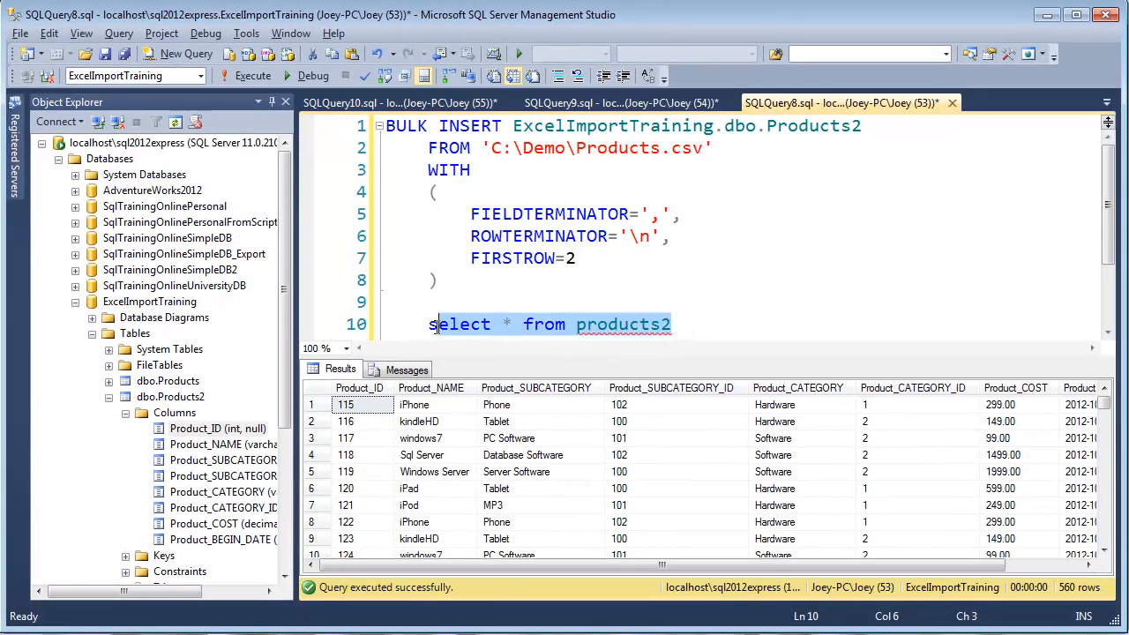
Select the delete from products2 statement to run it.
{"action": "left_click_drag", "start_coordinate": [428, 323], "coordinate": [671, 324]}
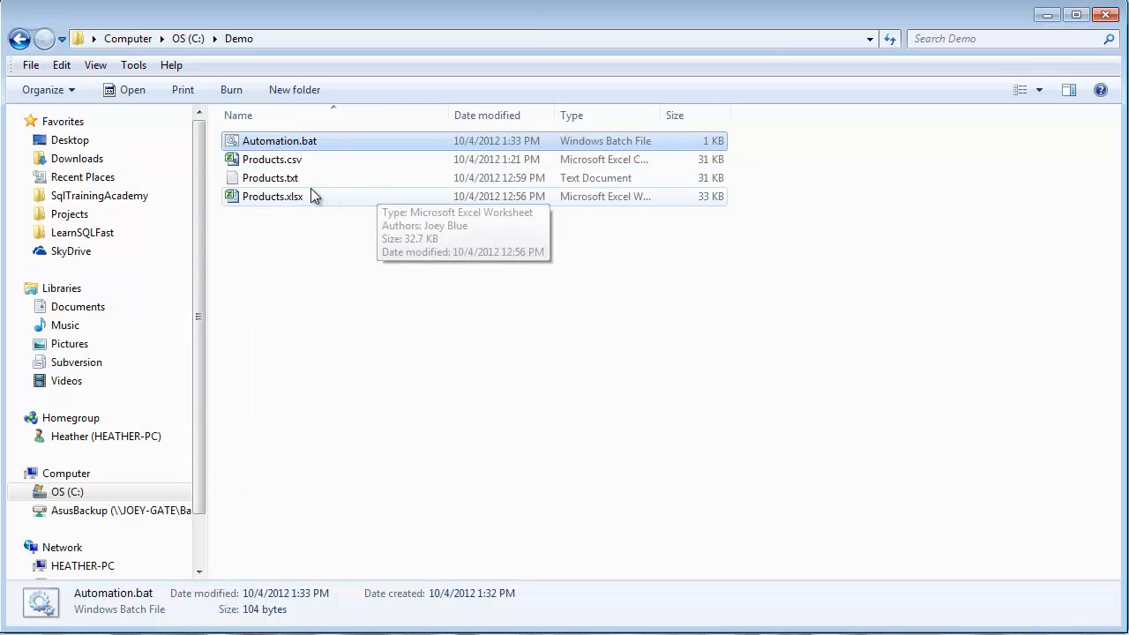
Run Automation.bat from the Demo folder and switch back to Management Studio.
{"action": "double_click", "coordinate": [279, 140]}
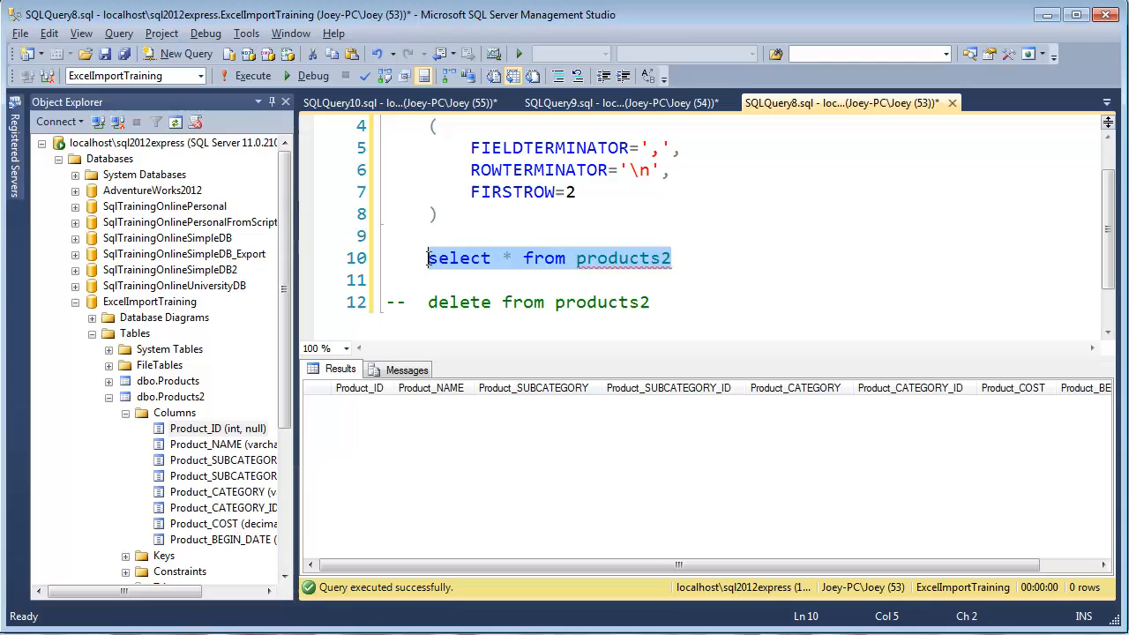
{"action": "left_click", "coordinate": [252, 76]}
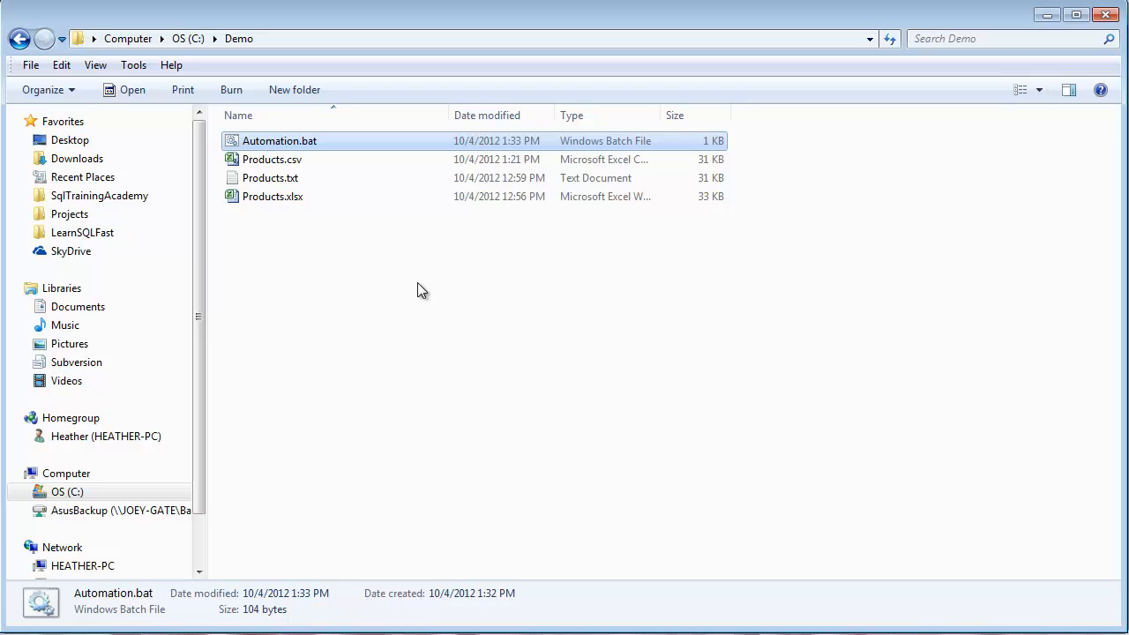
{"action": "mouse_move", "coordinate": [366, 352]}
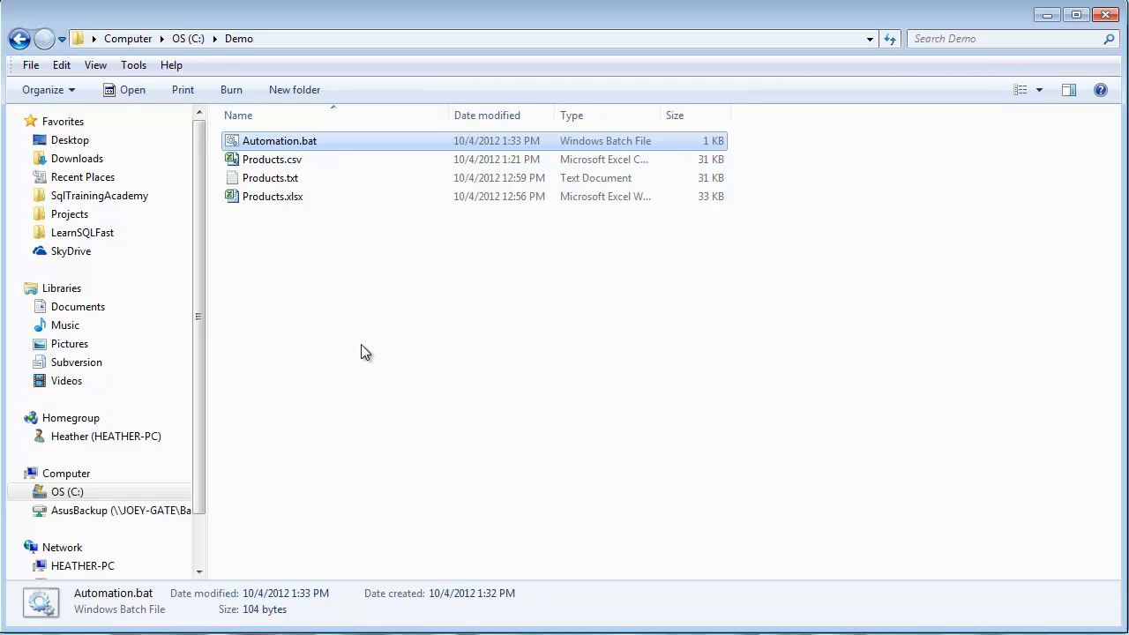
{"action": "mouse_move", "coordinate": [359, 352]}
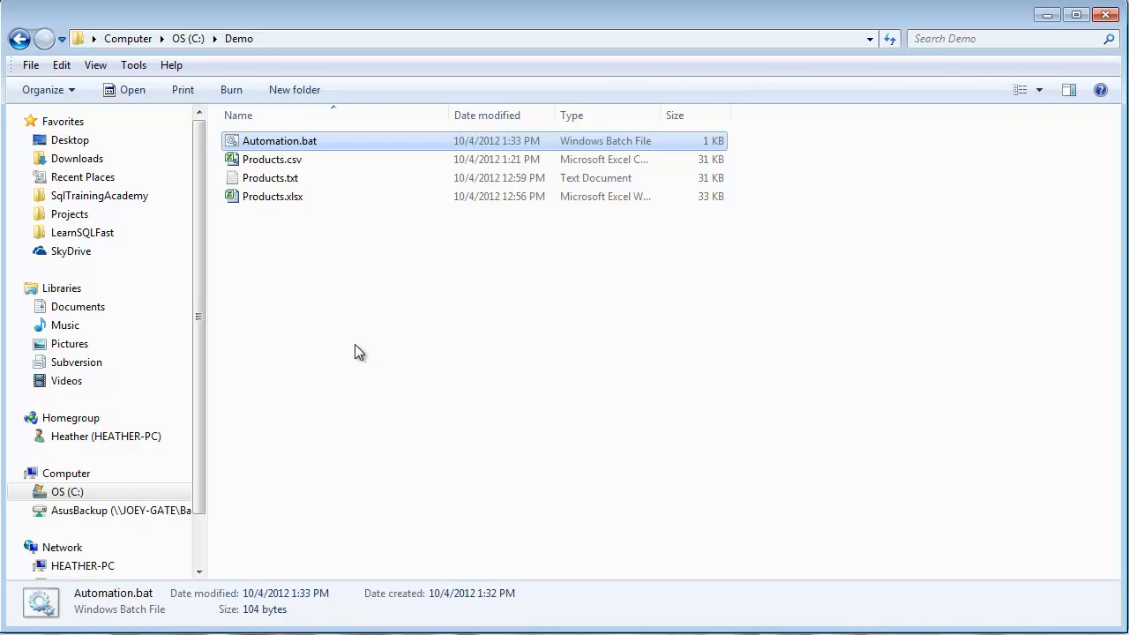
{"action": "mouse_move", "coordinate": [267, 392]}
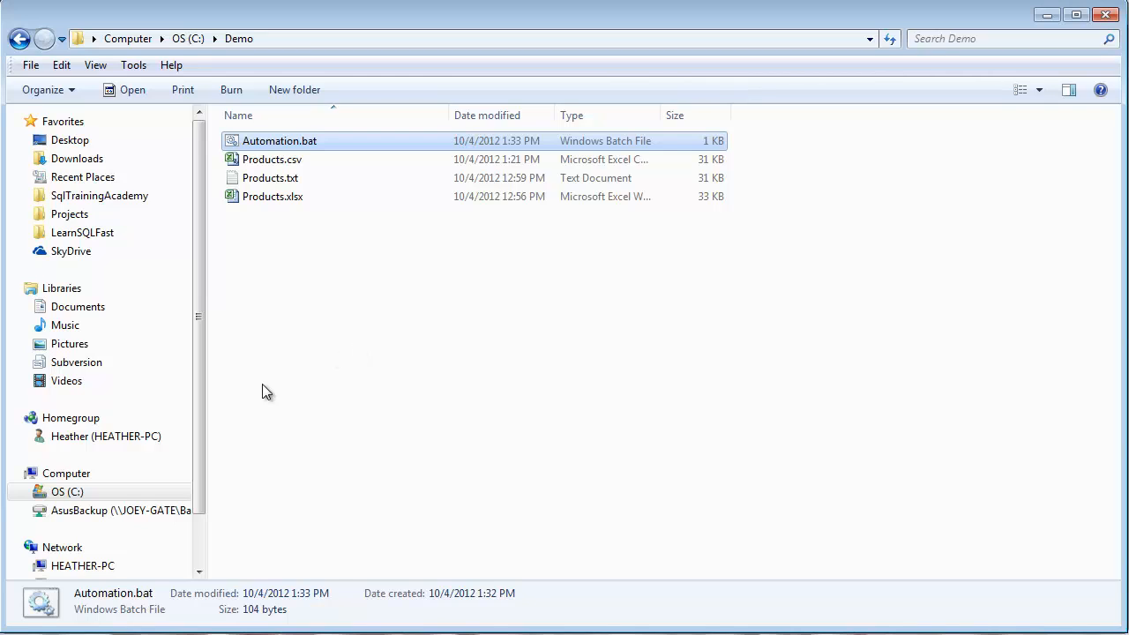
{"action": "mouse_move", "coordinate": [235, 470]}
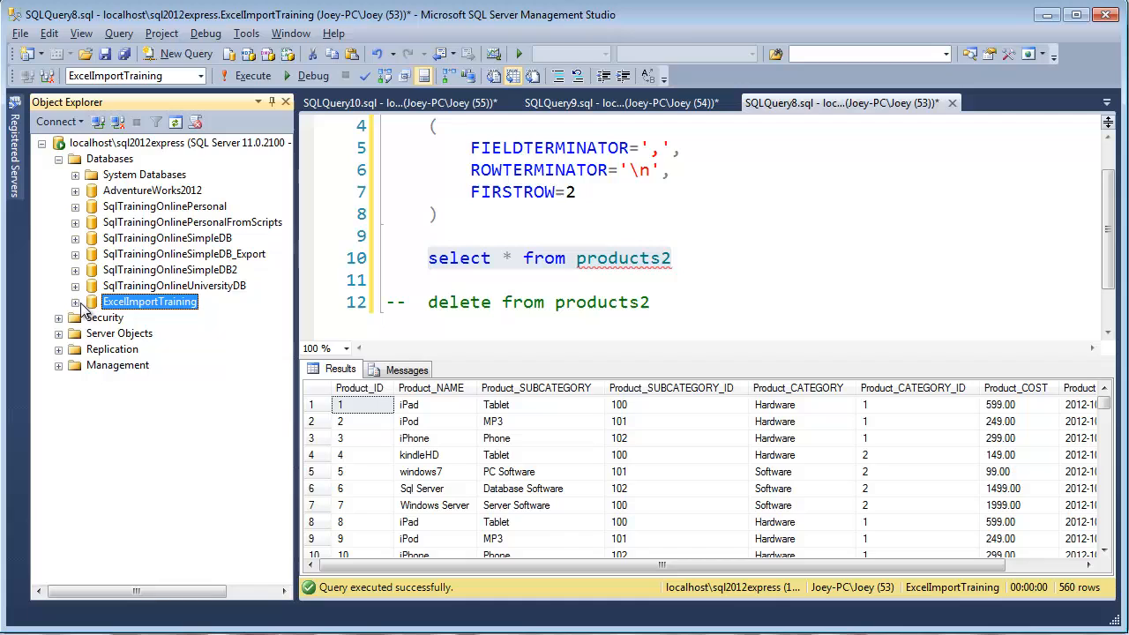
Expand the Management folder in Object Explorer.
{"action": "left_click", "coordinate": [57, 365]}
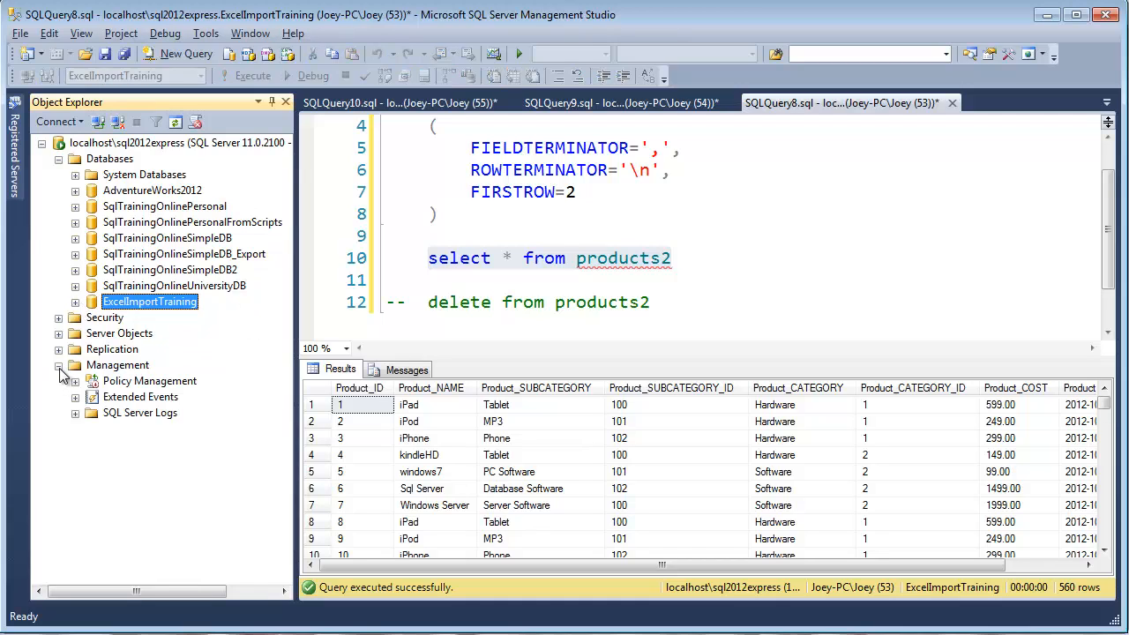
{"action": "mouse_move", "coordinate": [161, 421]}
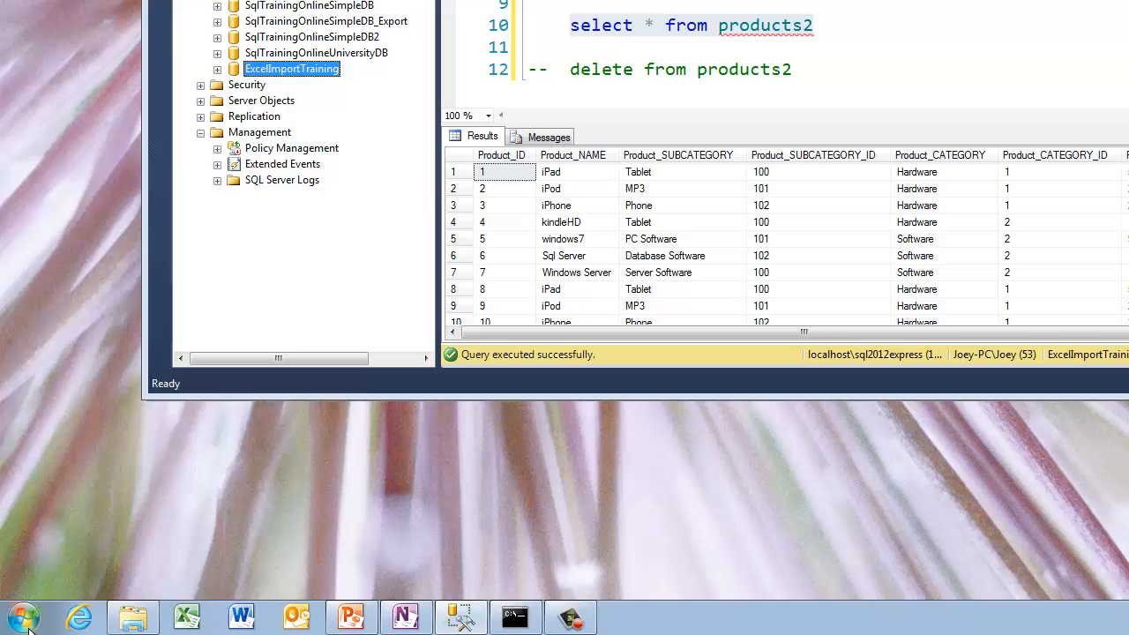
Search the Start menu for 'schedul' to find Task Scheduler.
{"action": "left_click", "coordinate": [22, 615]}
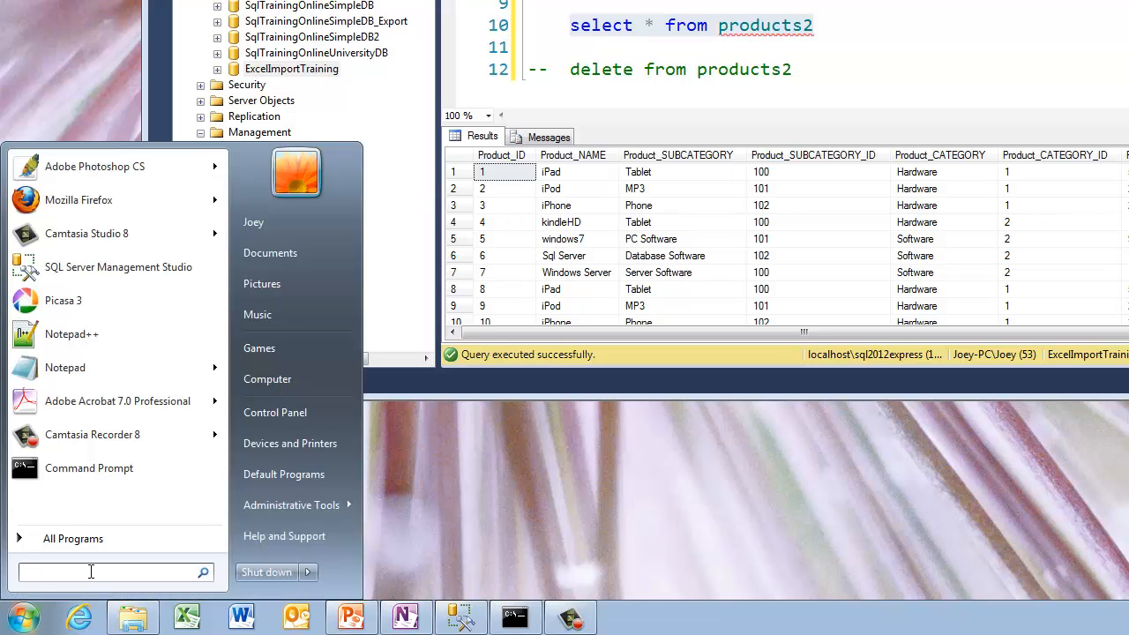
{"action": "type", "text": "schedul"}
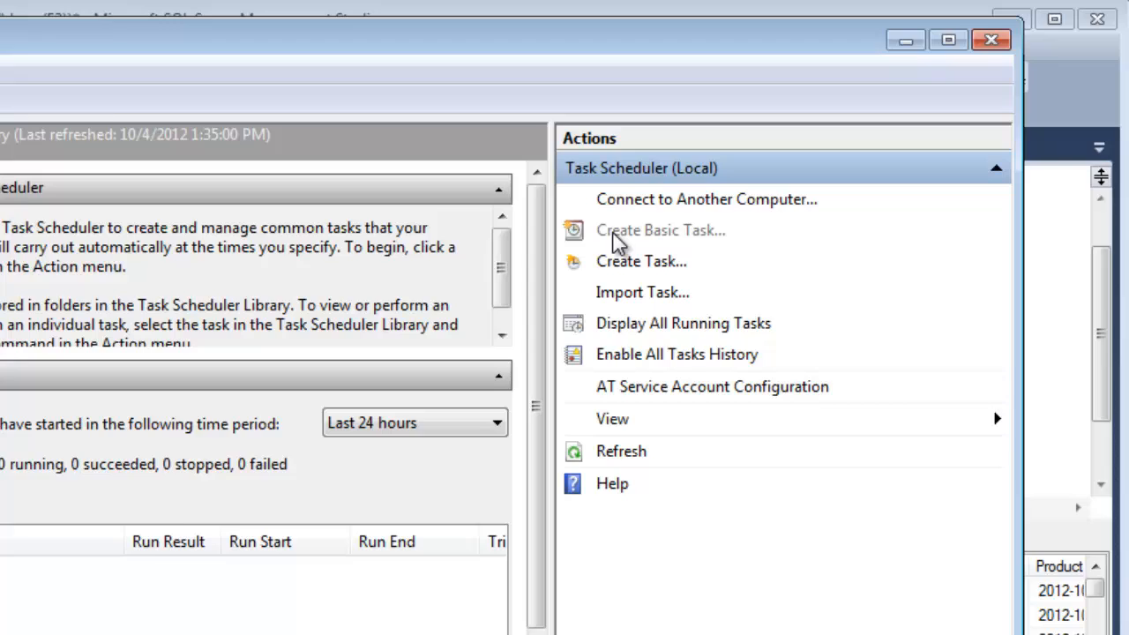
Create basic task 'Import Products 2' with a daily trigger at 6:00:00 AM.
{"action": "left_click", "coordinate": [660, 229]}
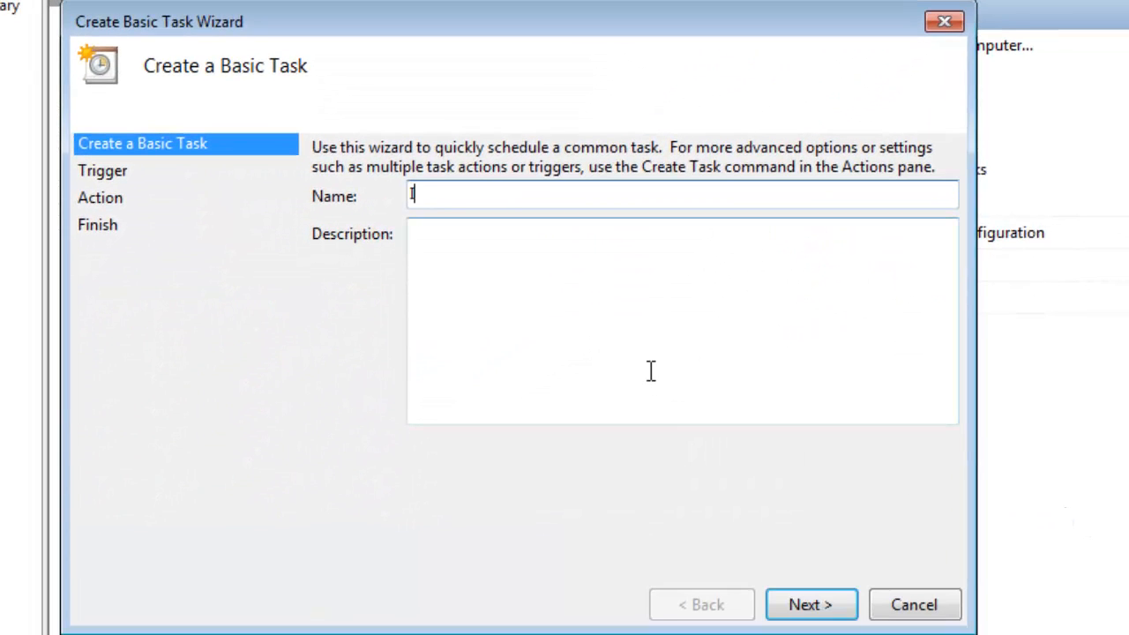
{"action": "type", "text": "mport"}
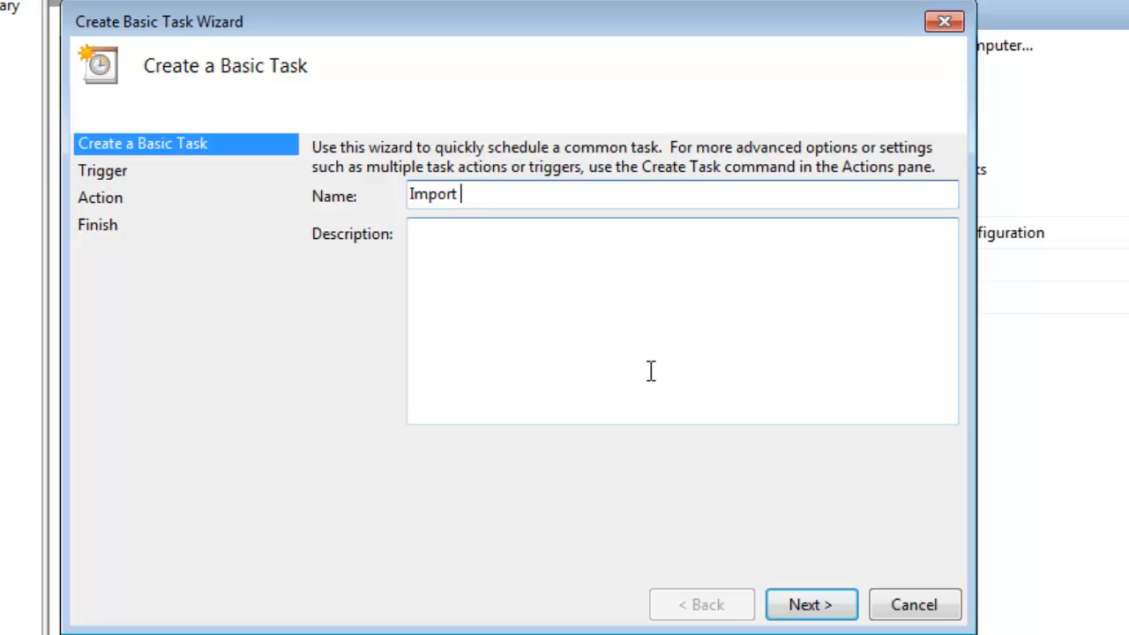
{"action": "type", "text": "Products"}
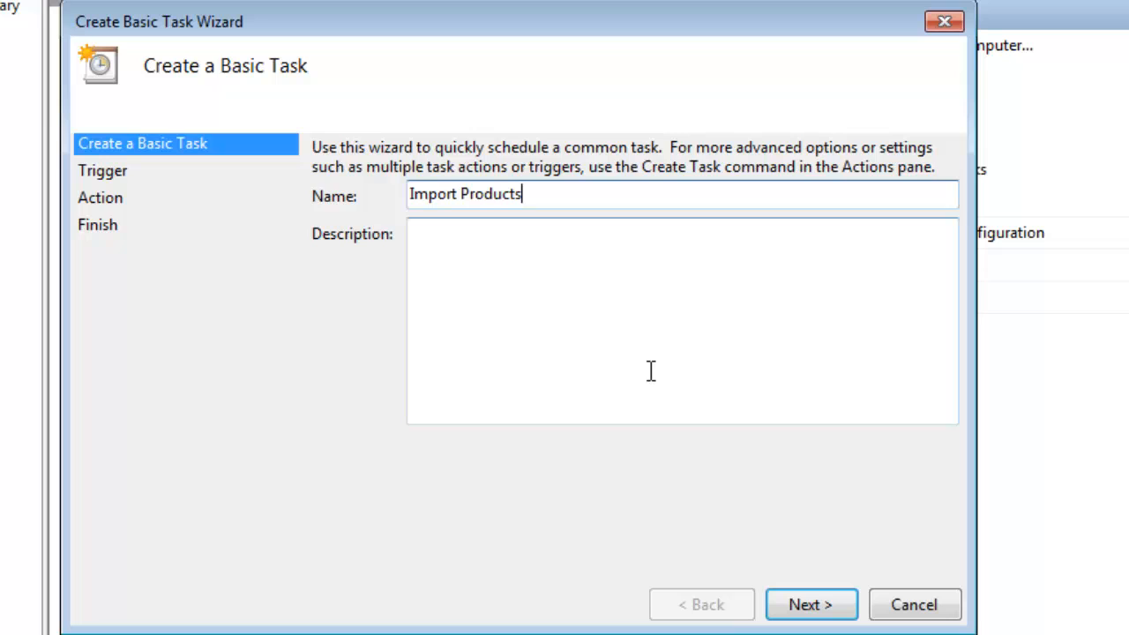
{"action": "type", "text": "2"}
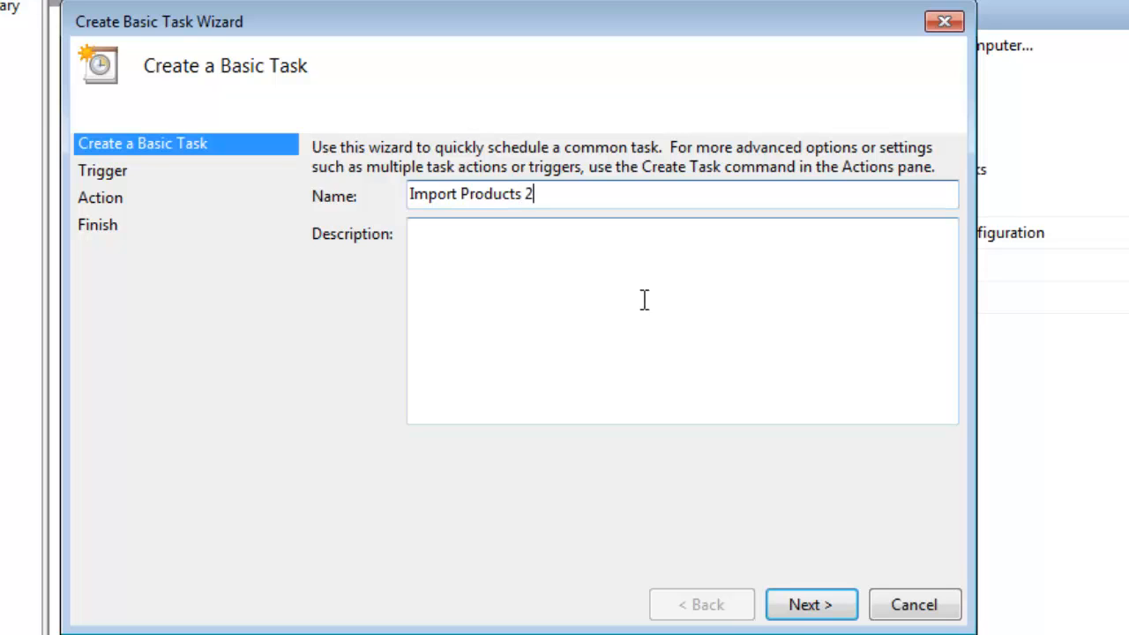
{"action": "left_click", "coordinate": [809, 604]}
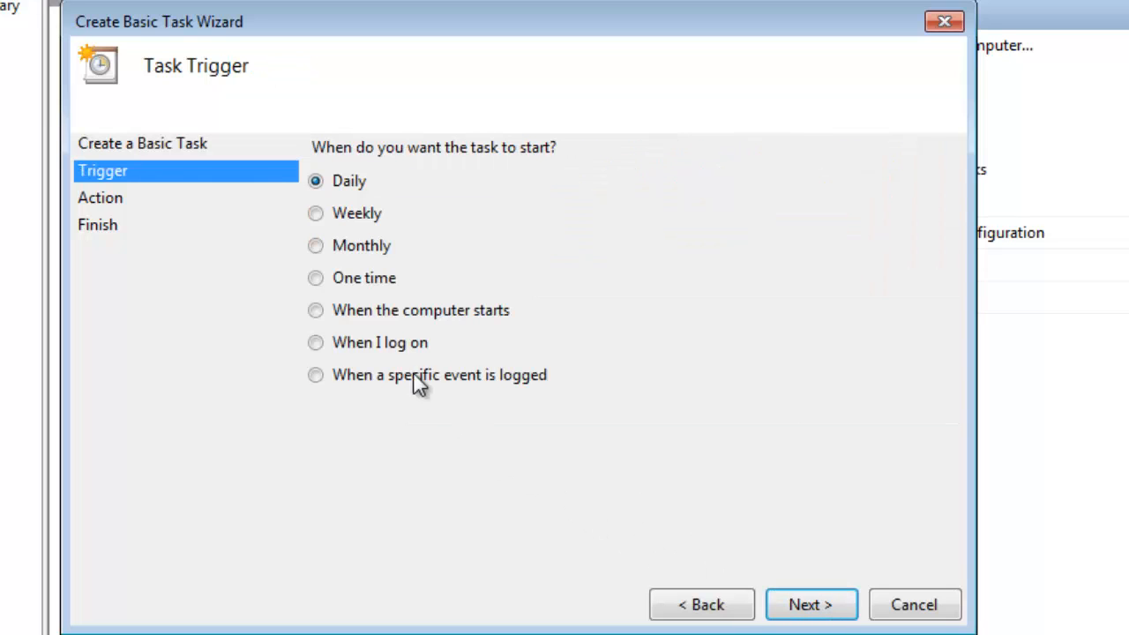
{"action": "mouse_move", "coordinate": [810, 604]}
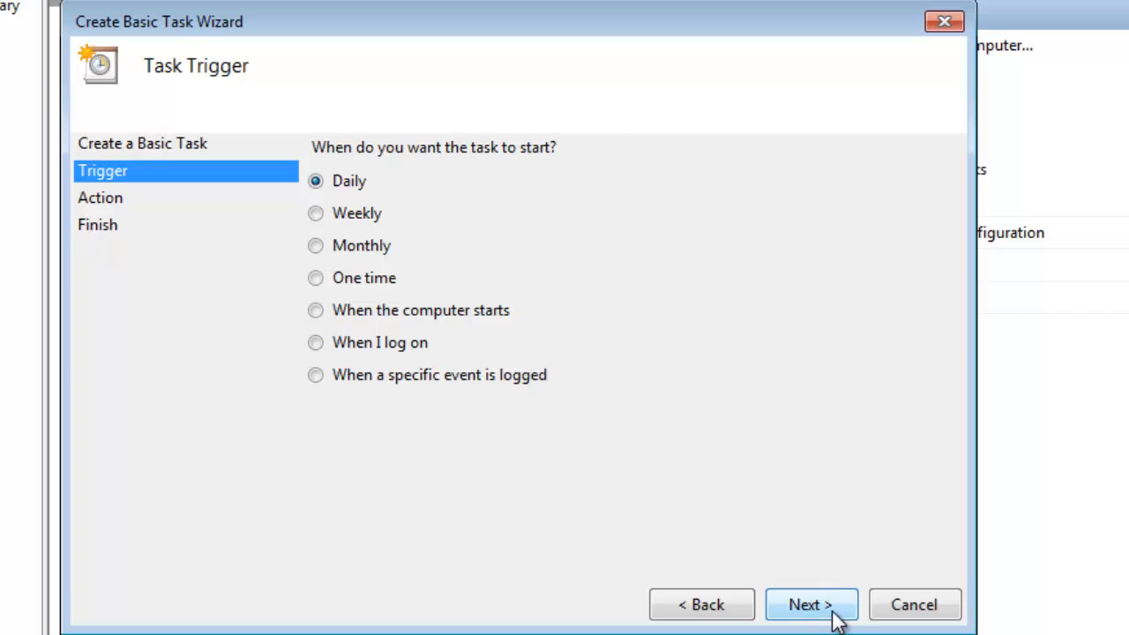
{"action": "left_click", "coordinate": [810, 604]}
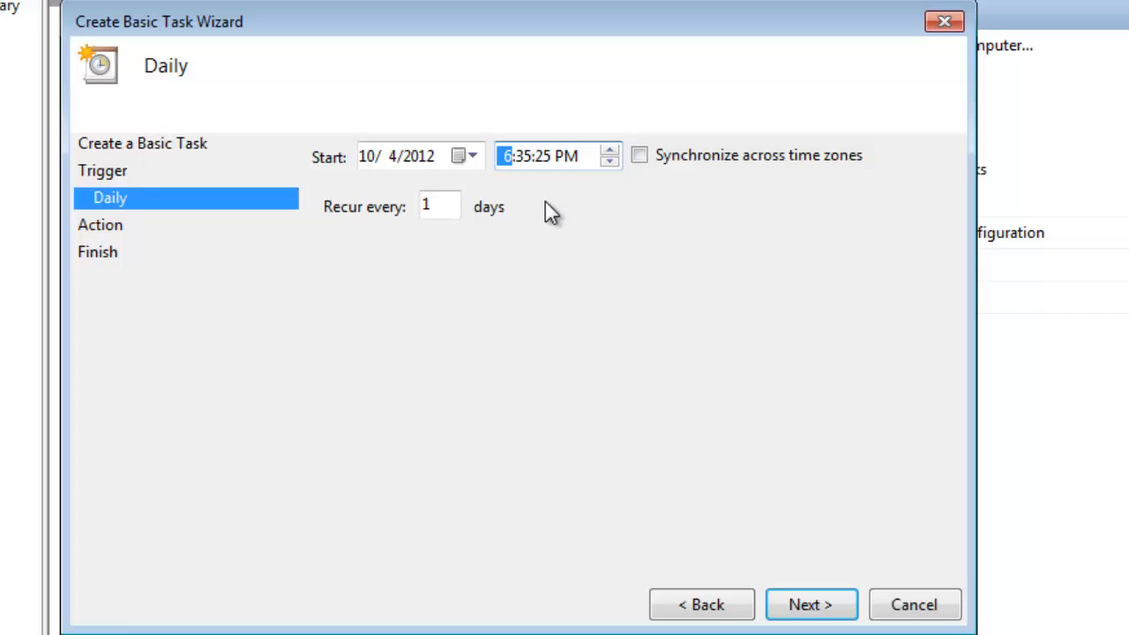
{"action": "left_click", "coordinate": [566, 156]}
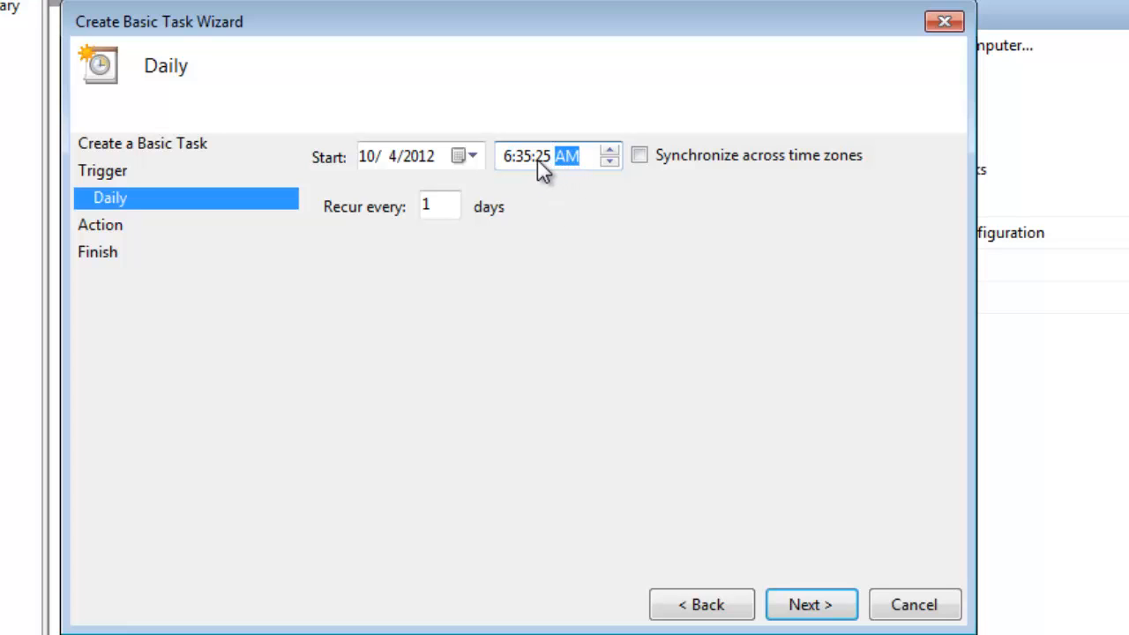
{"action": "left_click", "coordinate": [522, 156]}
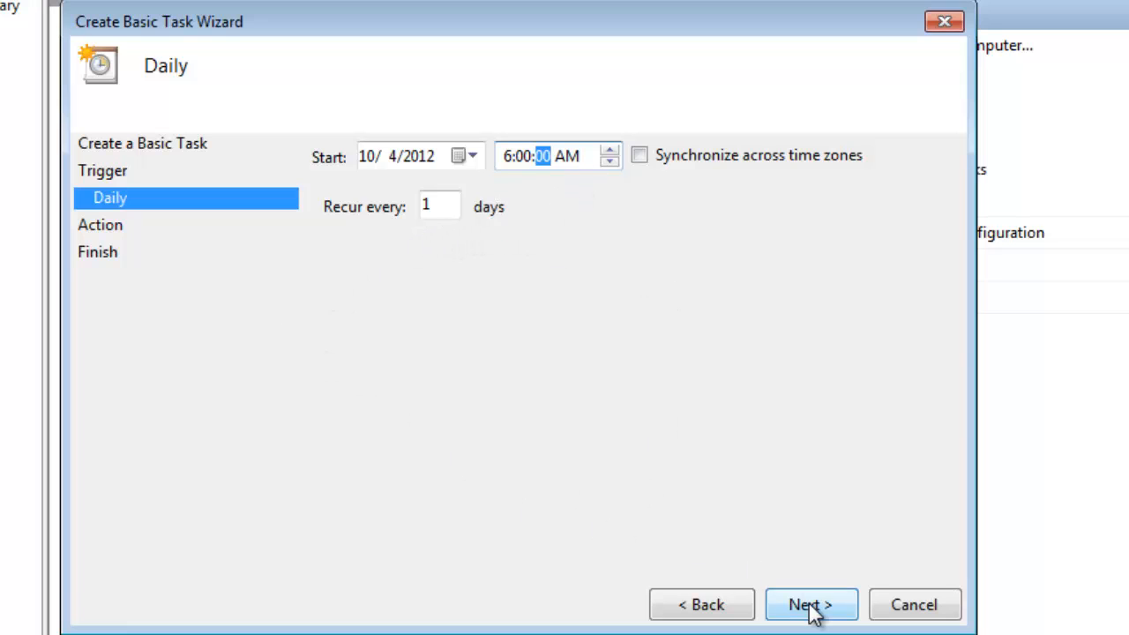
Choose Start a program and browse to C:\Demo\Automation.bat as the action.
{"action": "left_click", "coordinate": [810, 604]}
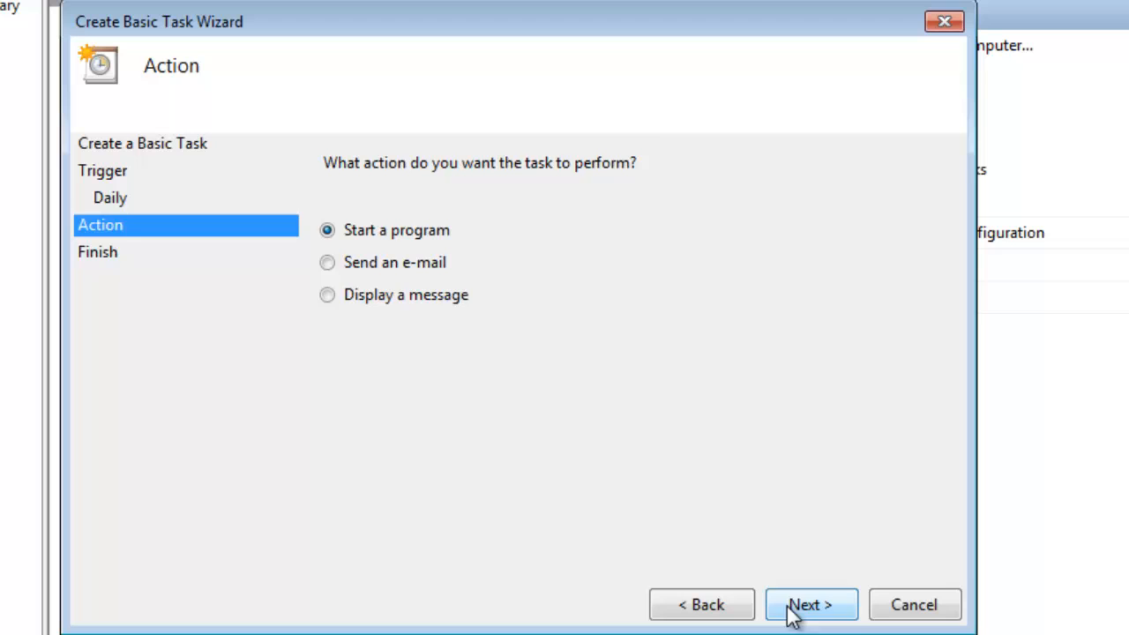
{"action": "left_click", "coordinate": [810, 604]}
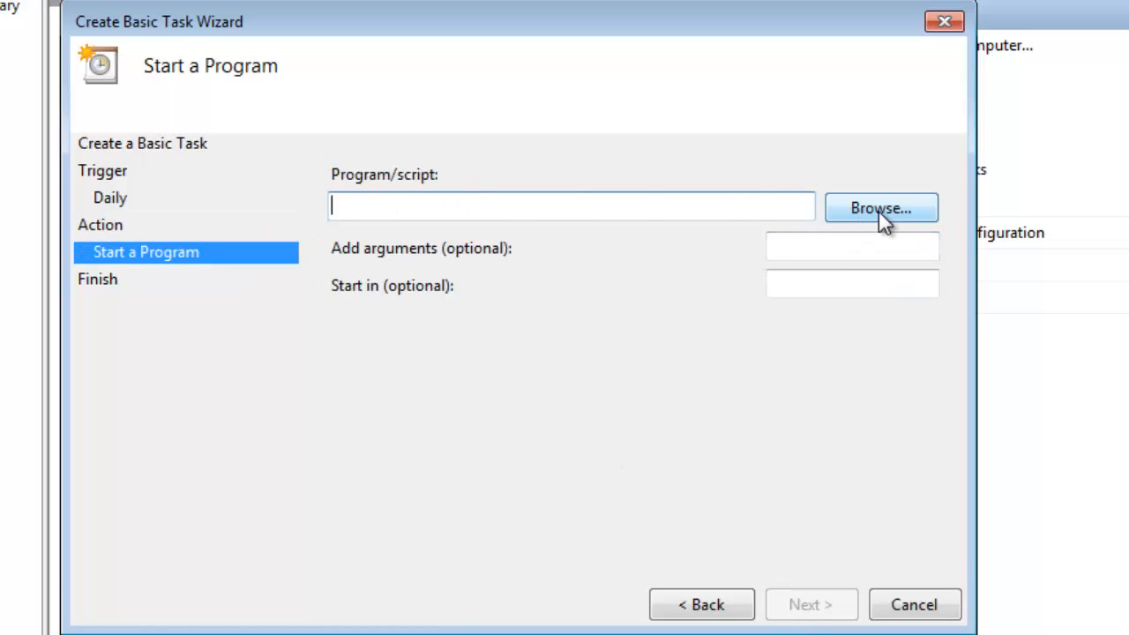
{"action": "left_click", "coordinate": [879, 207]}
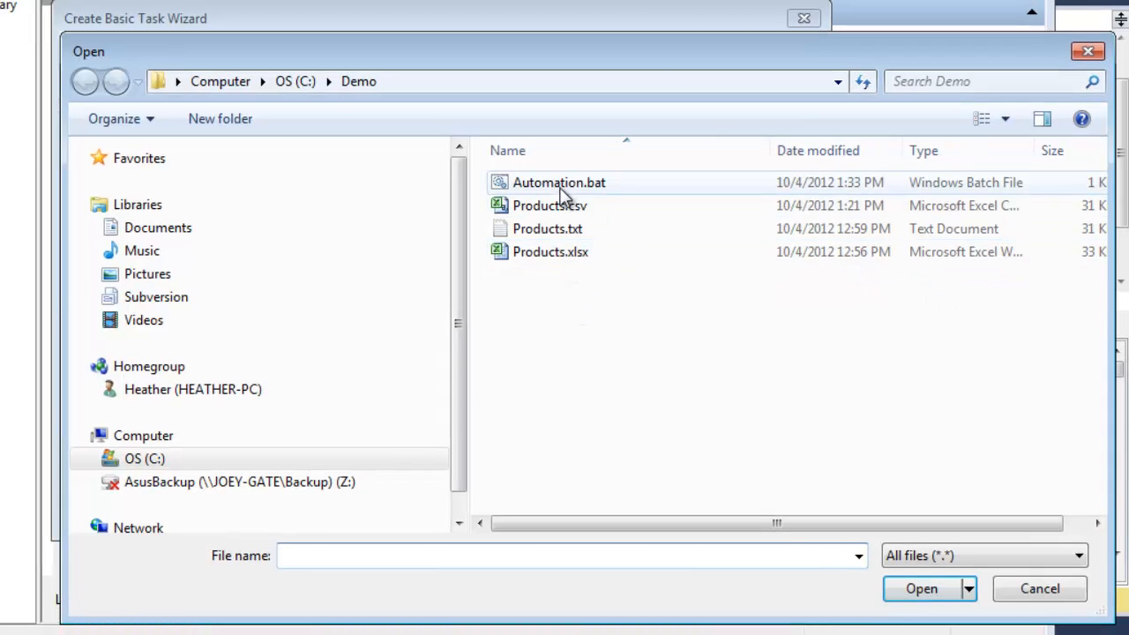
{"action": "left_click", "coordinate": [559, 183]}
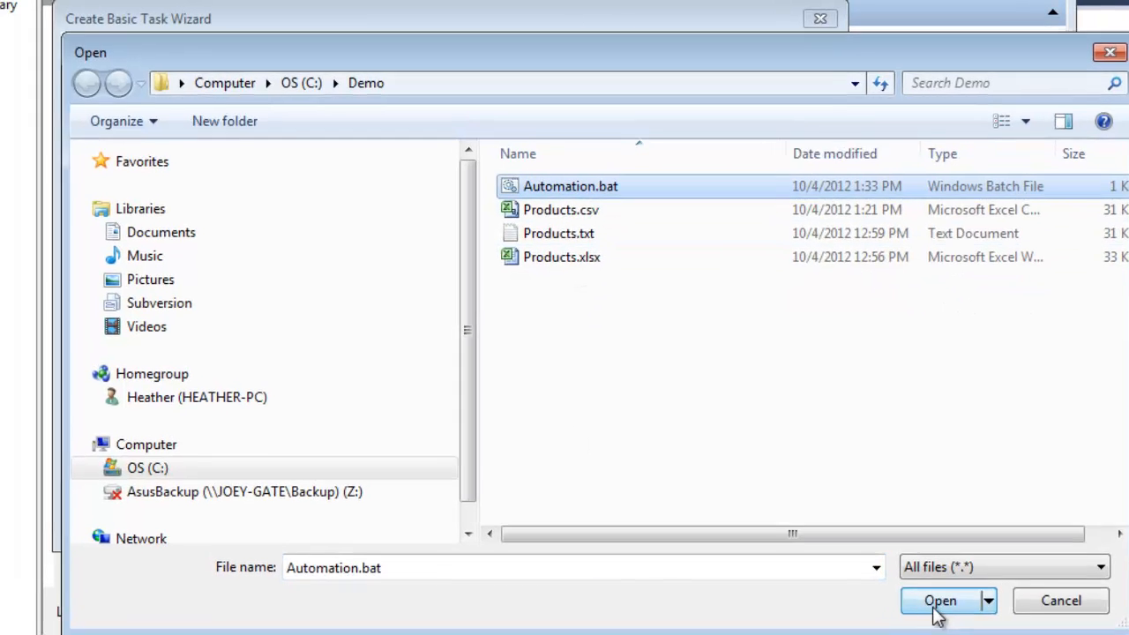
{"action": "left_click", "coordinate": [940, 600]}
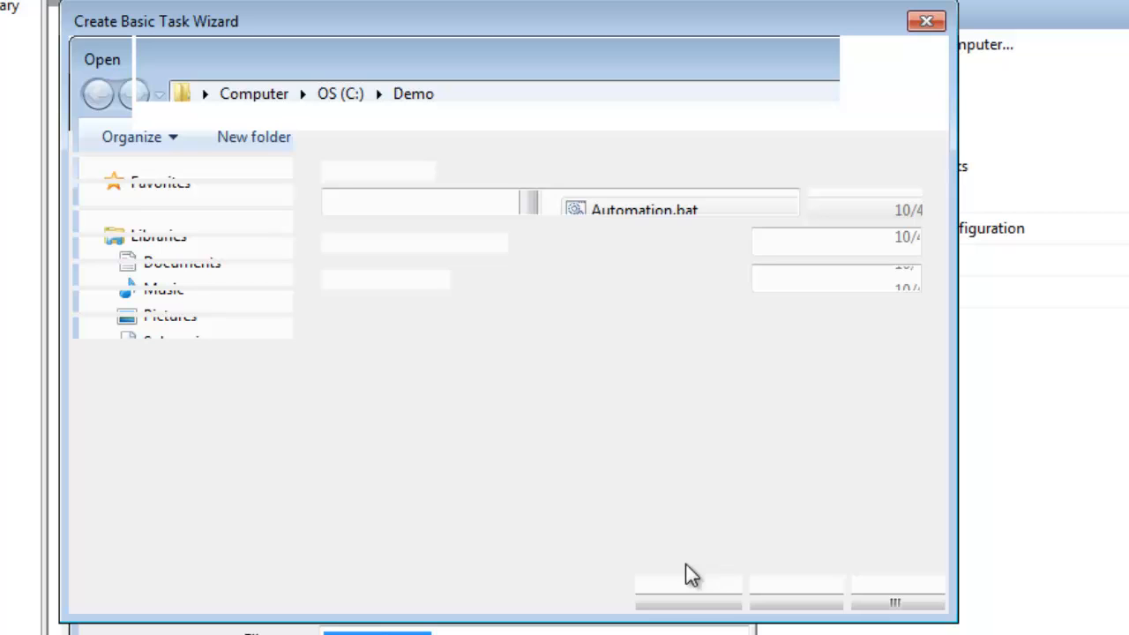
{"action": "mouse_move", "coordinate": [610, 487]}
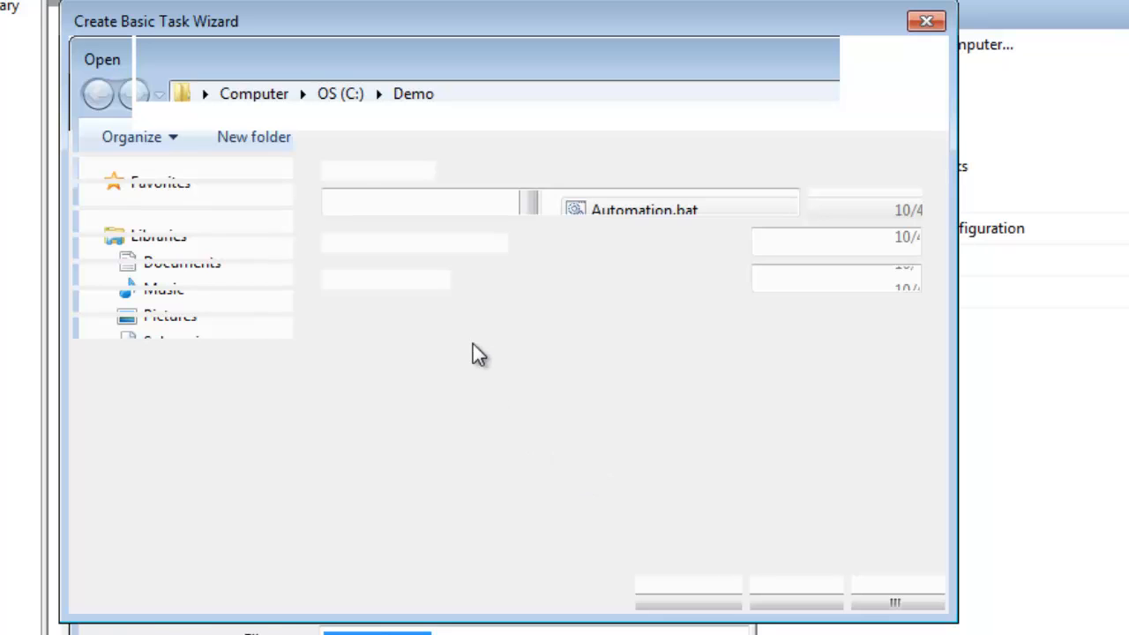
{"action": "double_click", "coordinate": [644, 210]}
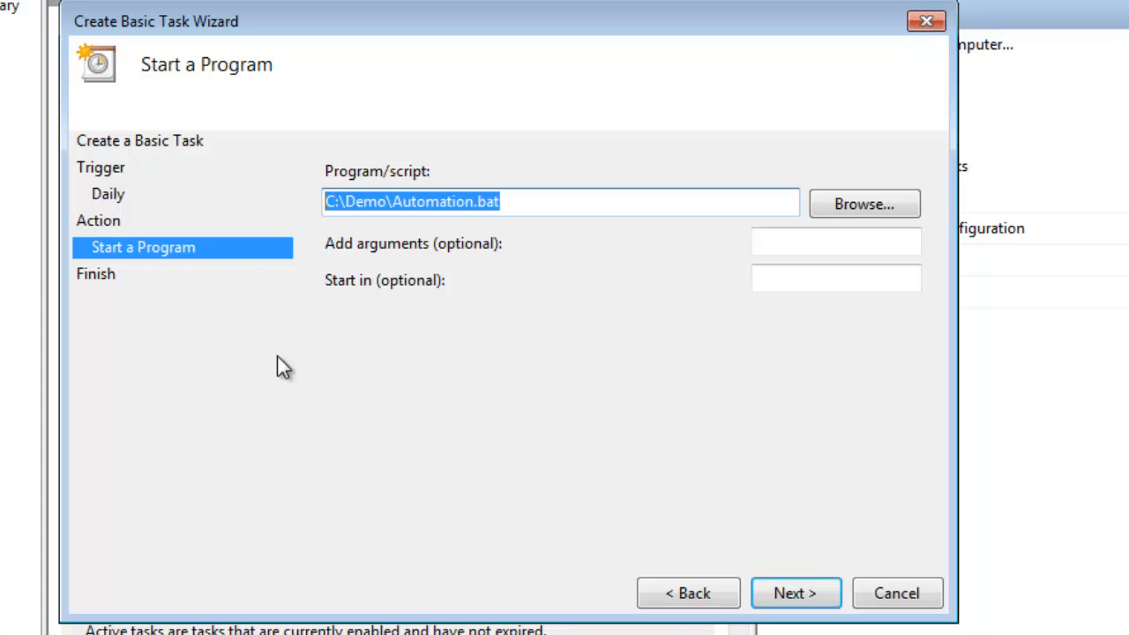
Review the summary, finish the task, and open Task Scheduler Library.
{"action": "left_click", "coordinate": [794, 593]}
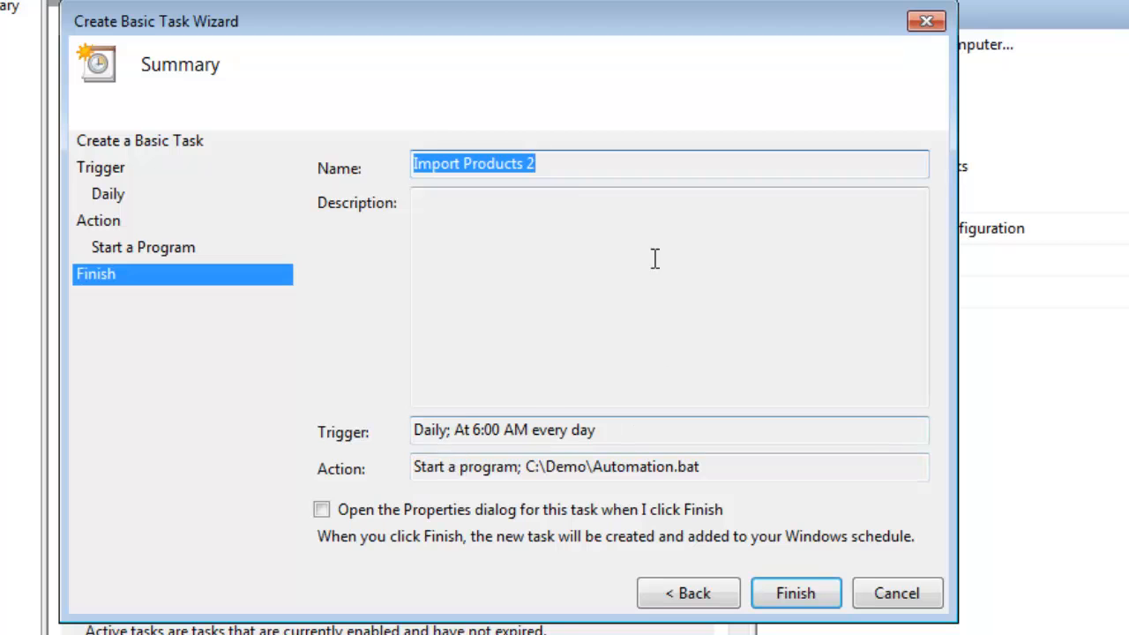
{"action": "mouse_move", "coordinate": [780, 468]}
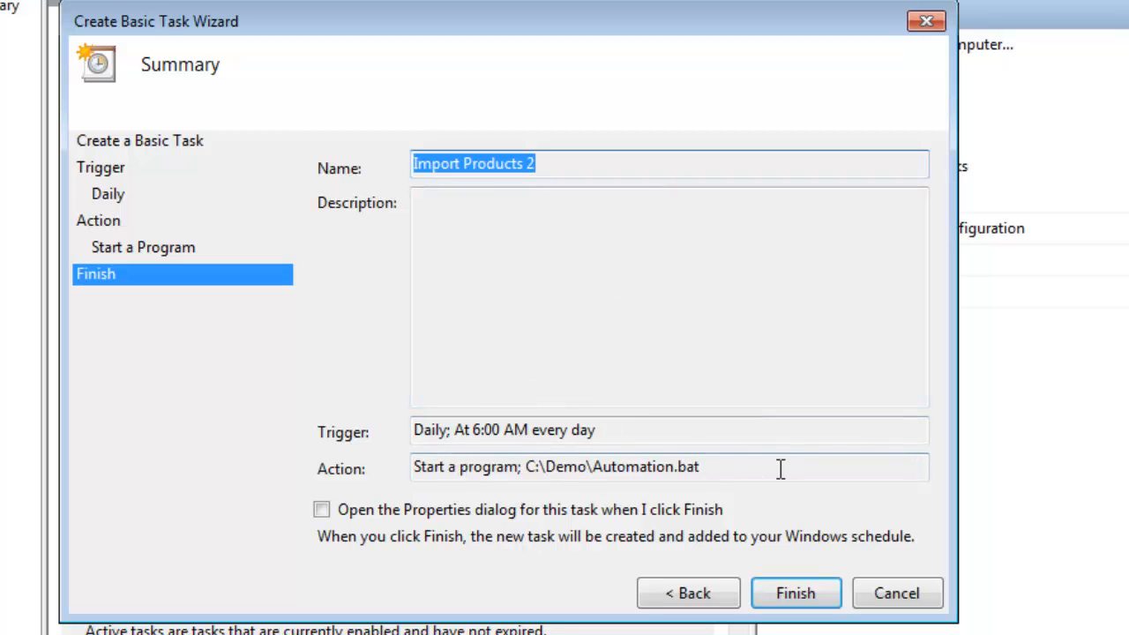
{"action": "left_click", "coordinate": [795, 592]}
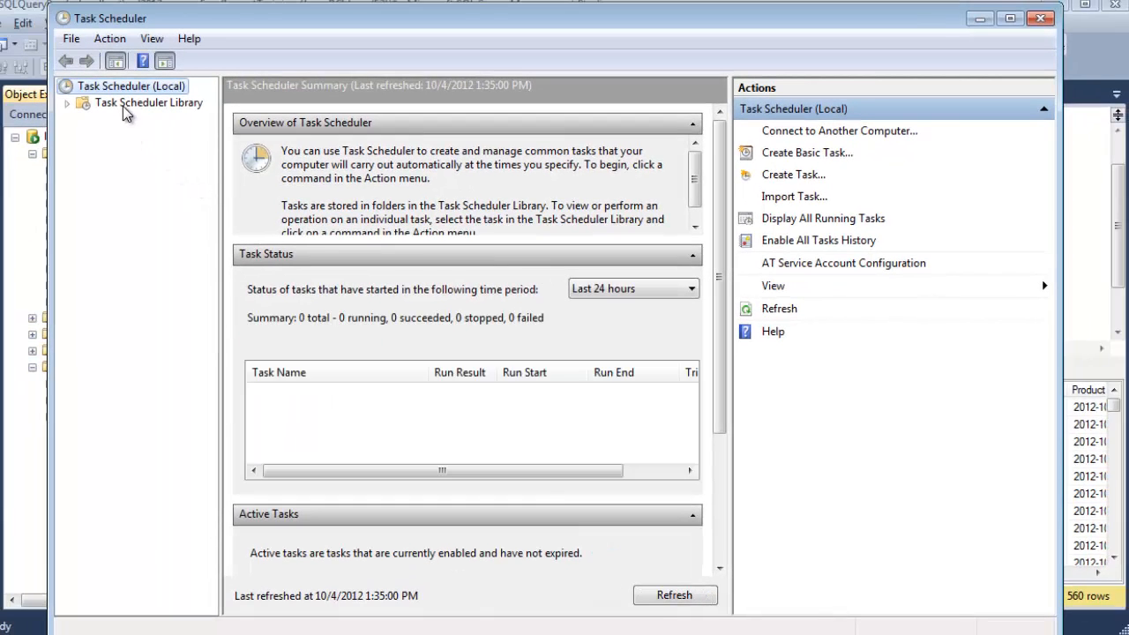
{"action": "left_click", "coordinate": [147, 102]}
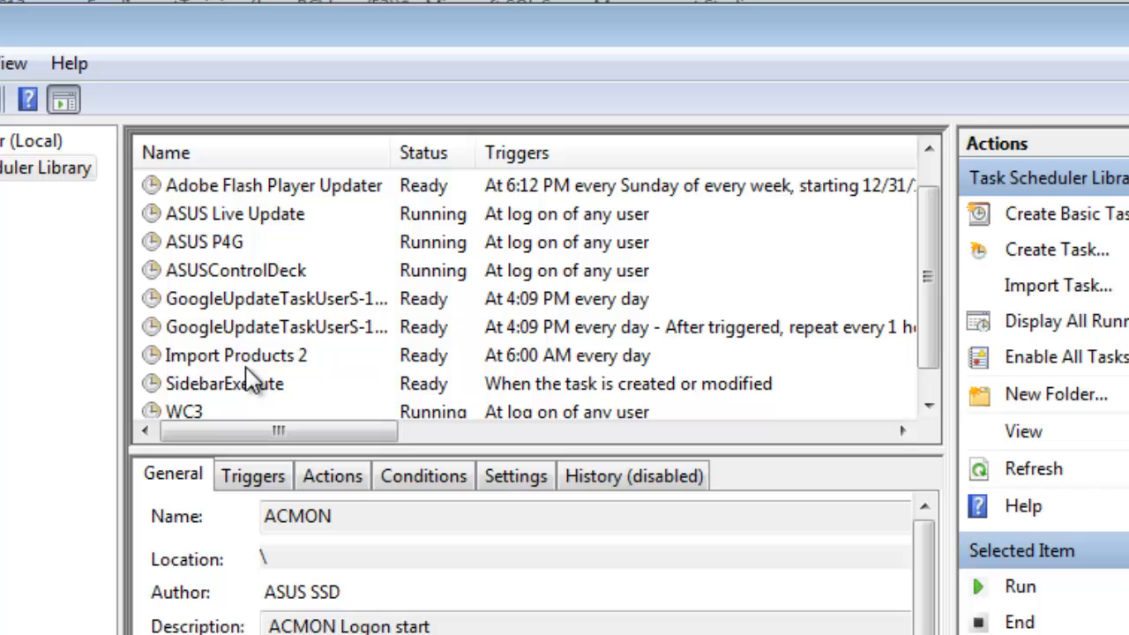
Review Import Products 2's General properties, then close the dialog with OK.
{"action": "left_click", "coordinate": [236, 354]}
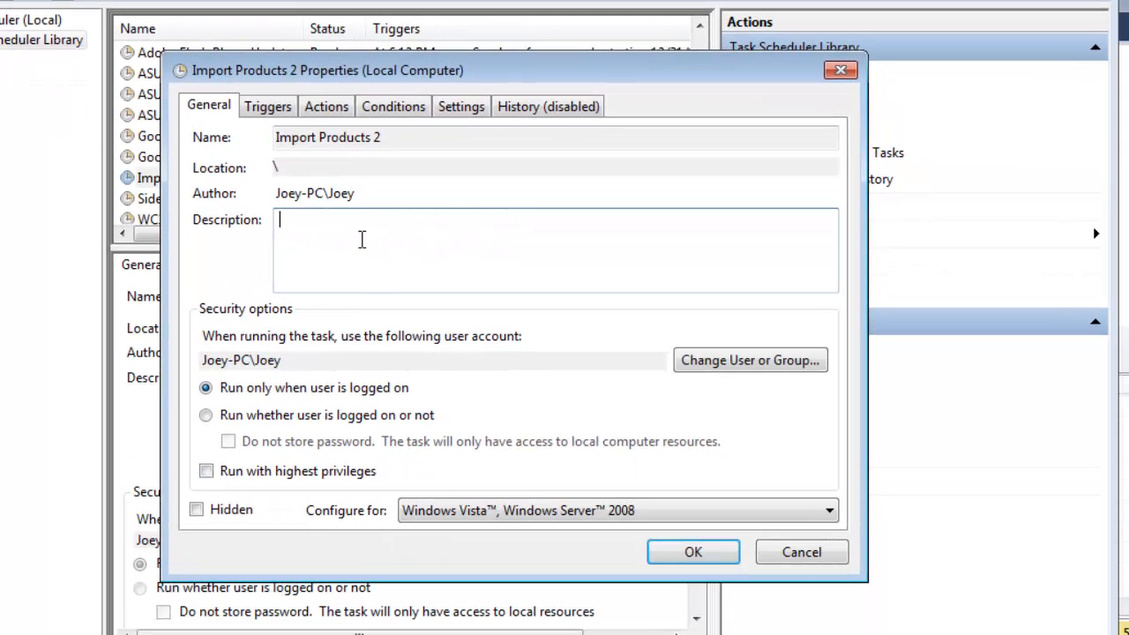
{"action": "mouse_move", "coordinate": [341, 160]}
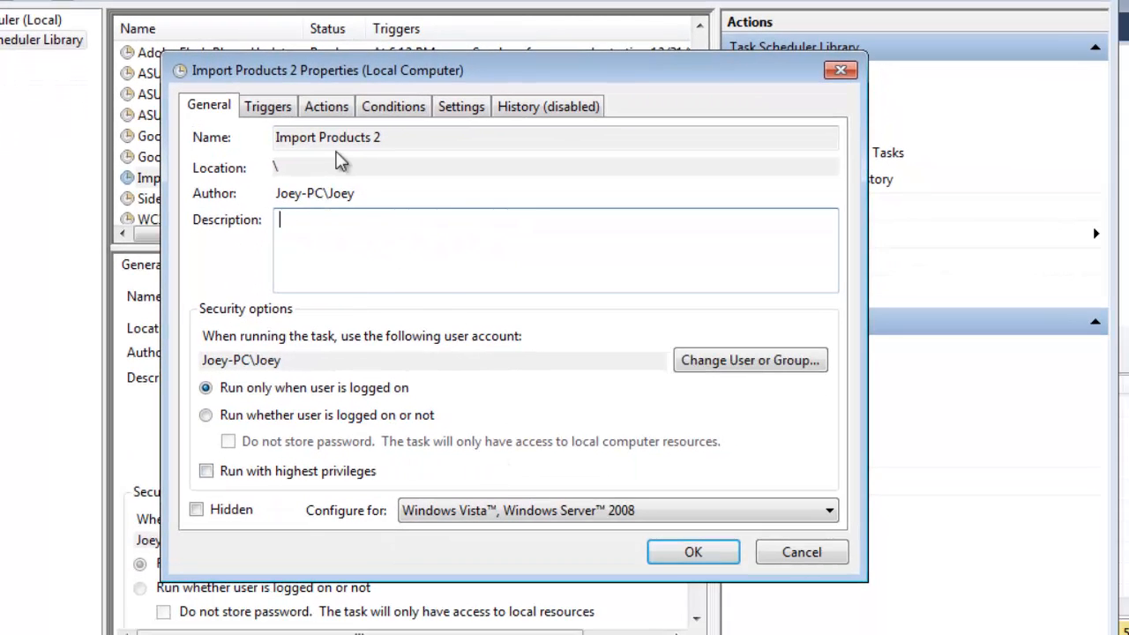
{"action": "left_click", "coordinate": [206, 470]}
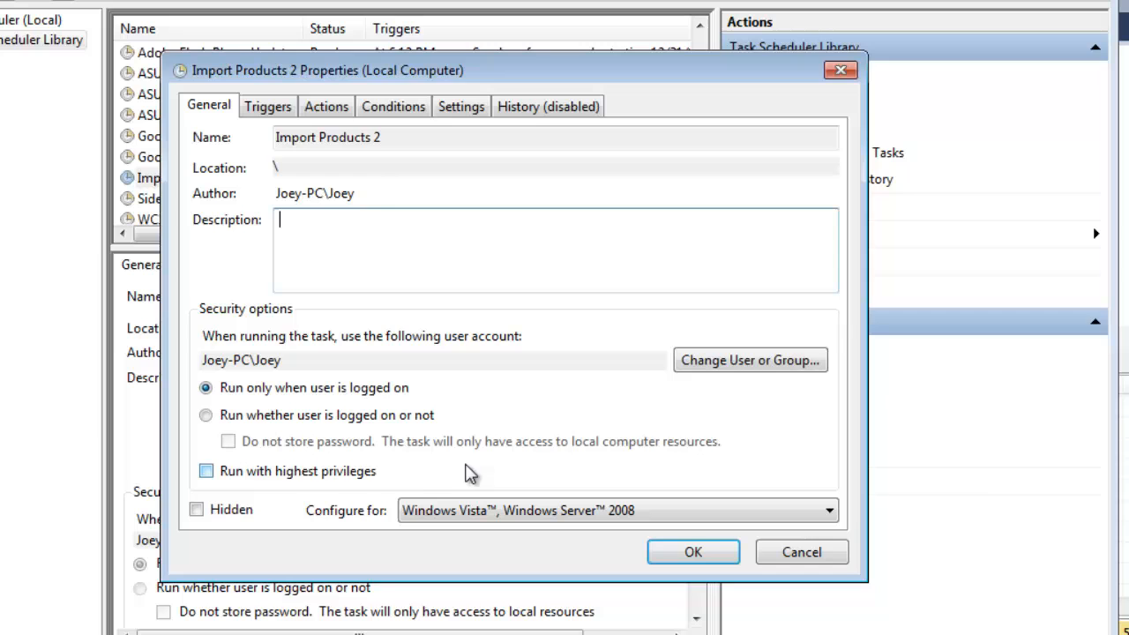
{"action": "left_click", "coordinate": [692, 551]}
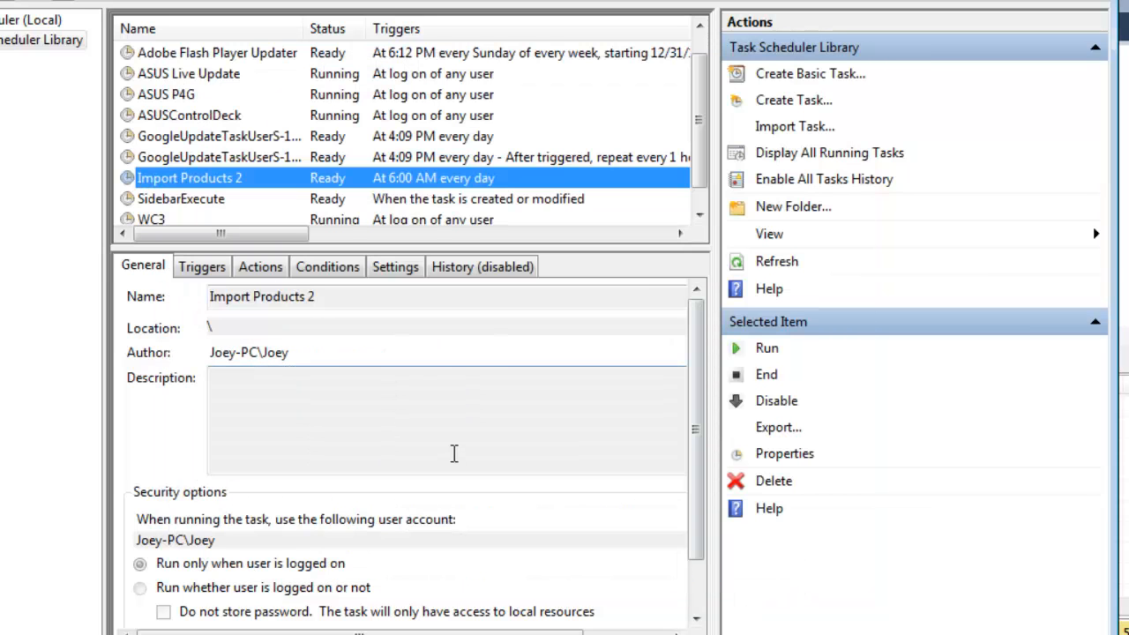
{"action": "mouse_move", "coordinate": [300, 320]}
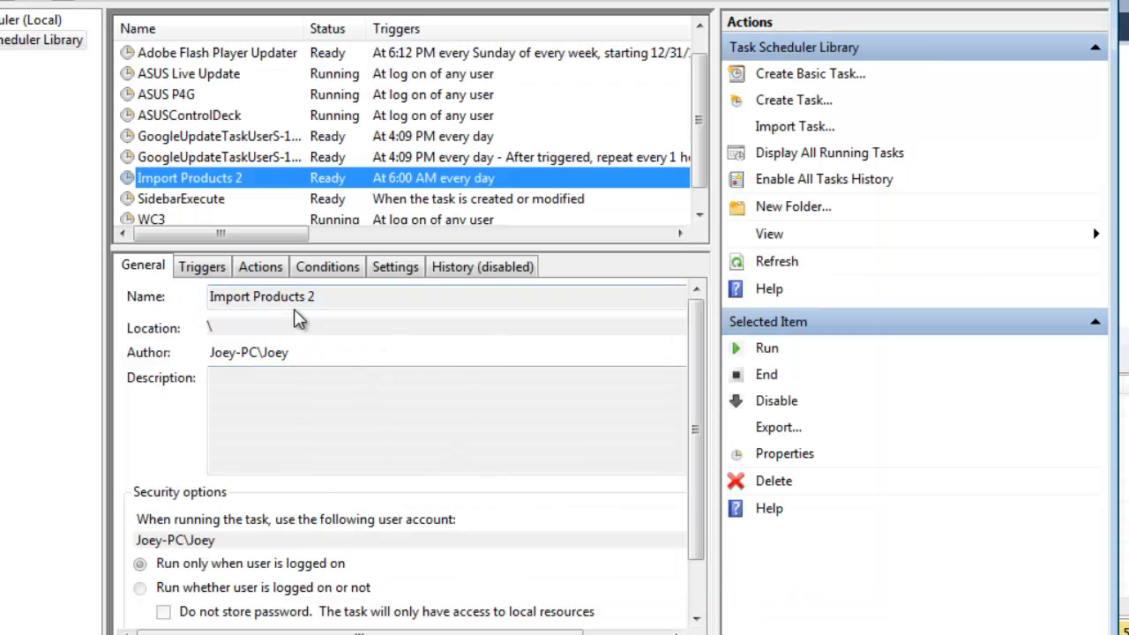
{"action": "mouse_move", "coordinate": [269, 196]}
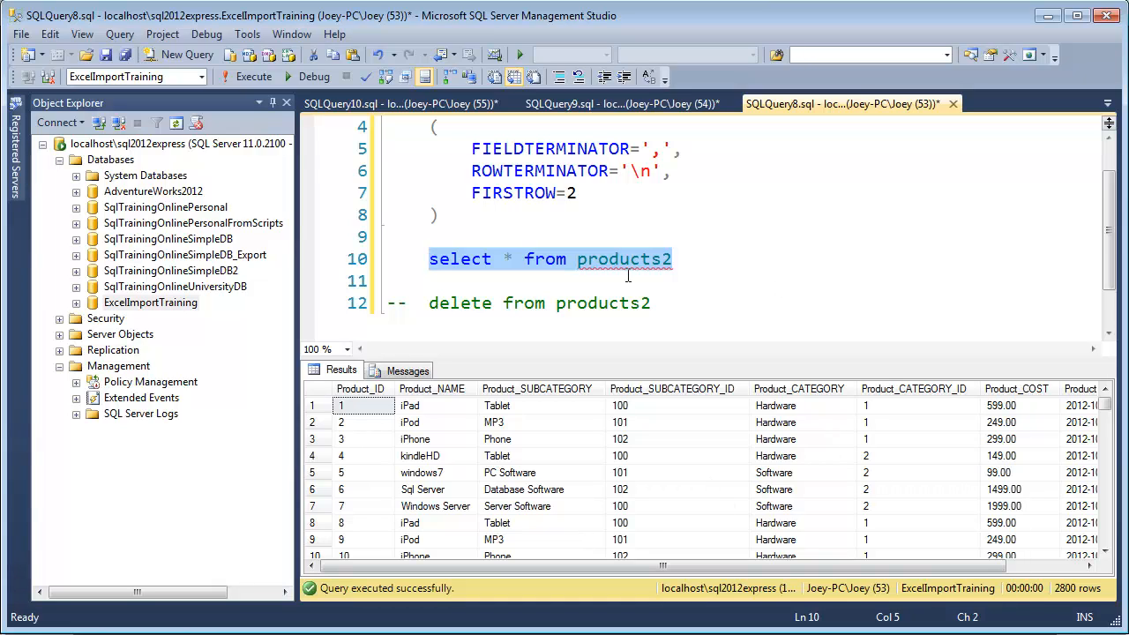
{"action": "mouse_move", "coordinate": [687, 279]}
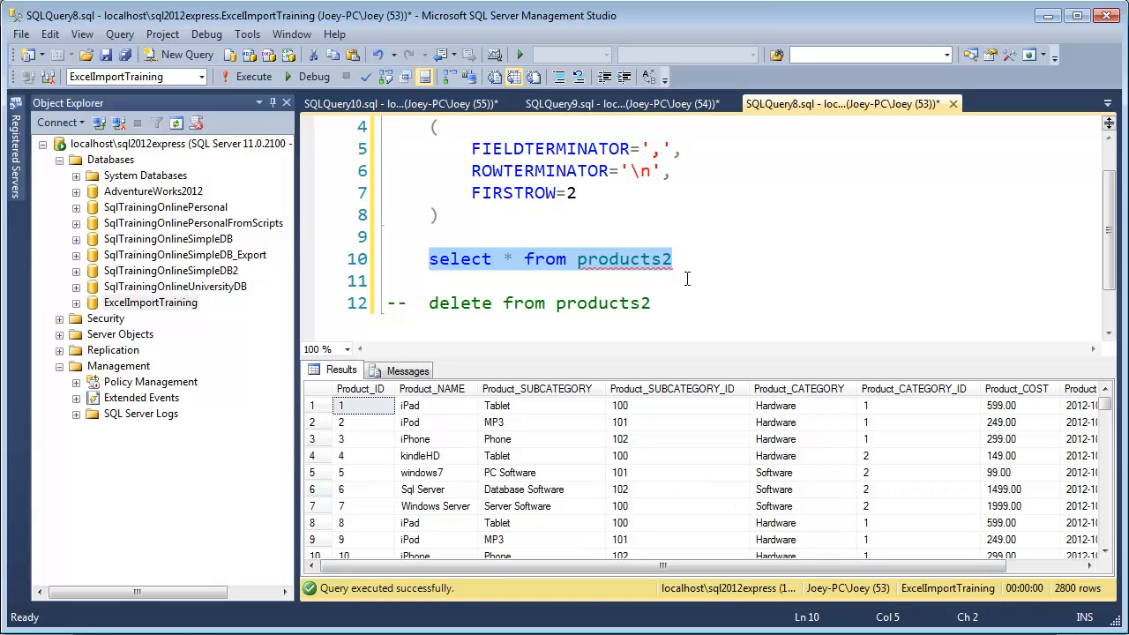
{"action": "mouse_move", "coordinate": [681, 274]}
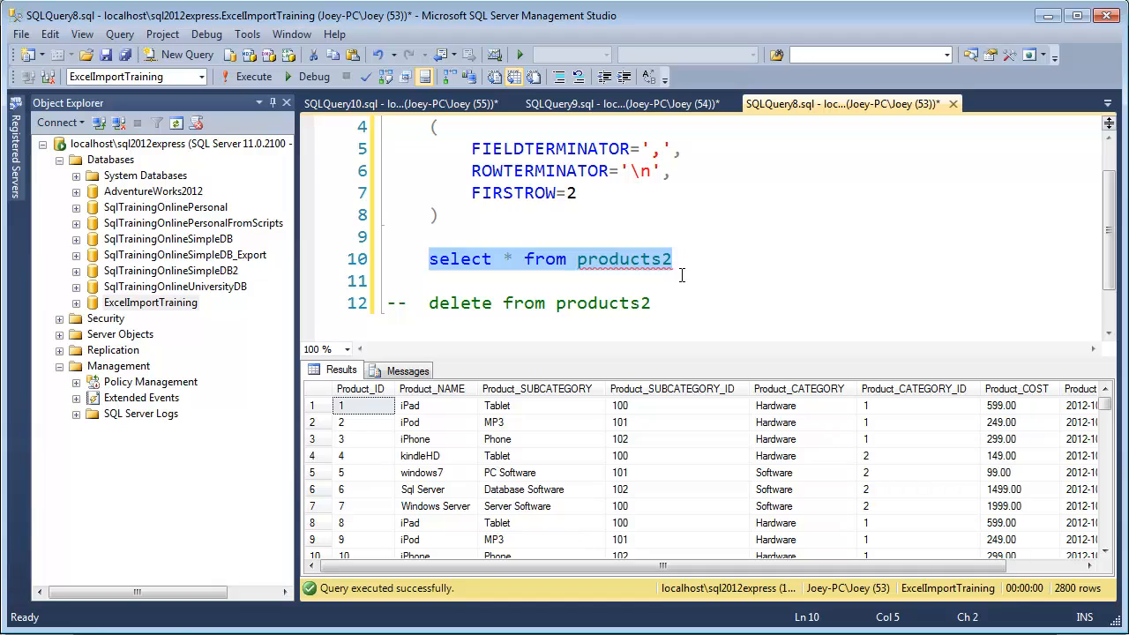